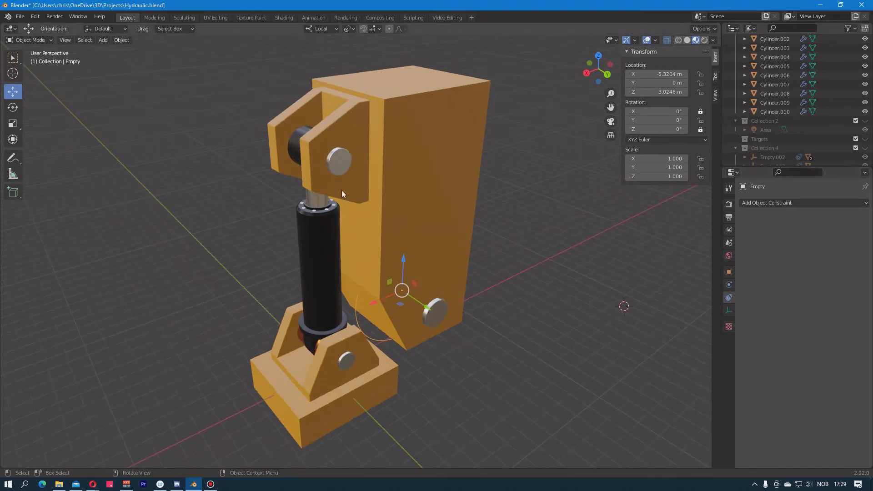
mouse_move(111, 276)
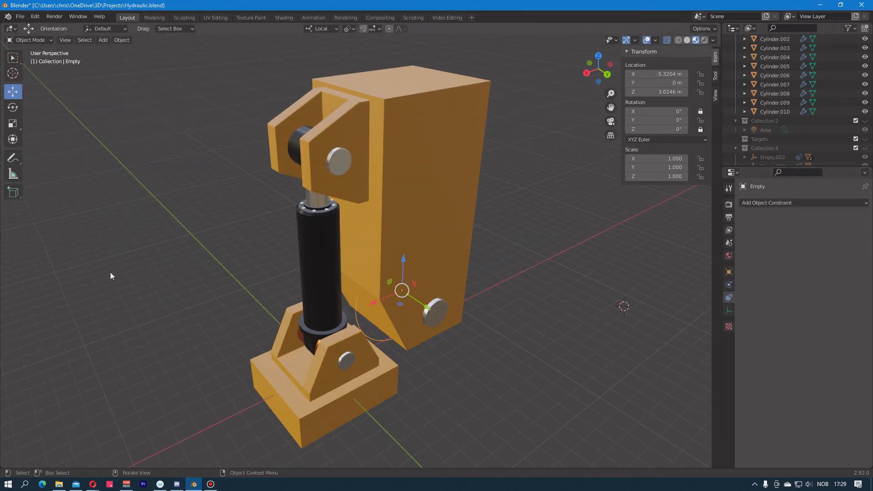
- Remove the existing circle empty from the scene
key("r")
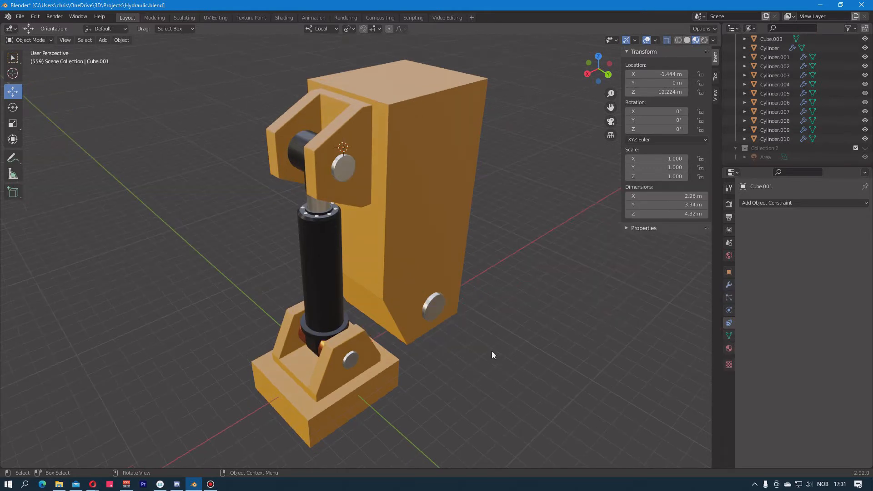
- Snap the cursor to the arm's lower pin and add a 3.5 m circle empty there
left_click(431, 306)
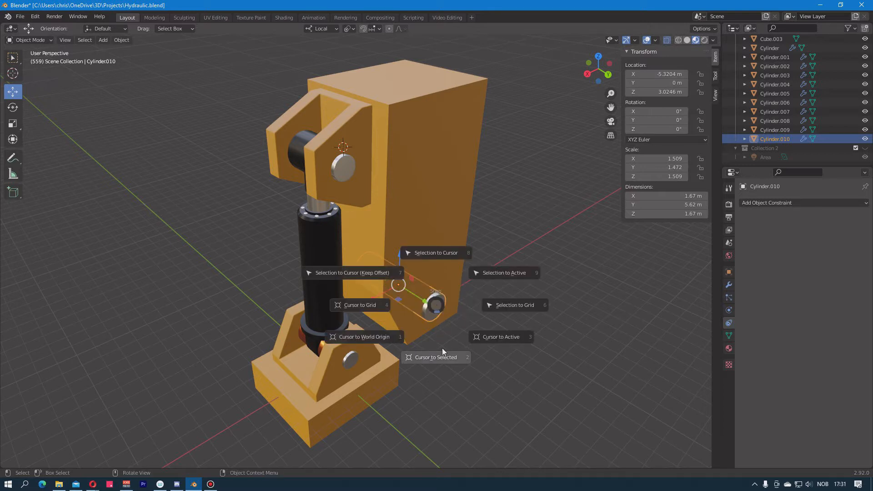
mouse_move(435, 357)
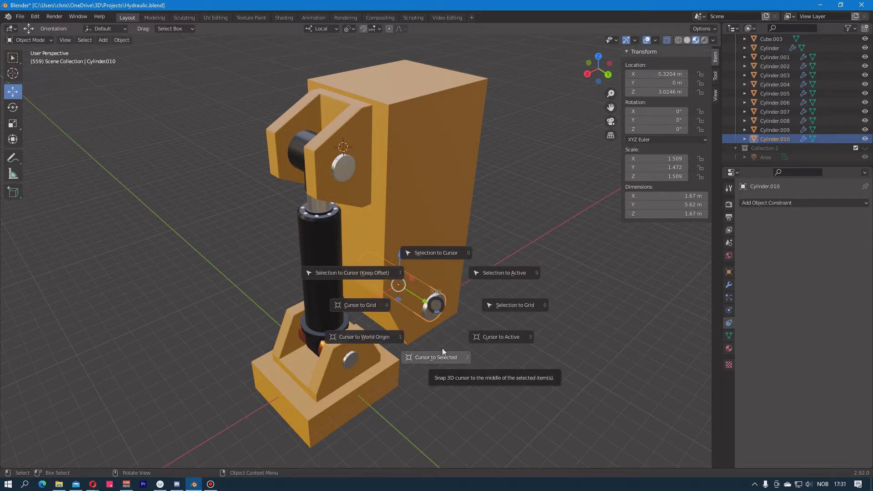
left_click(436, 357)
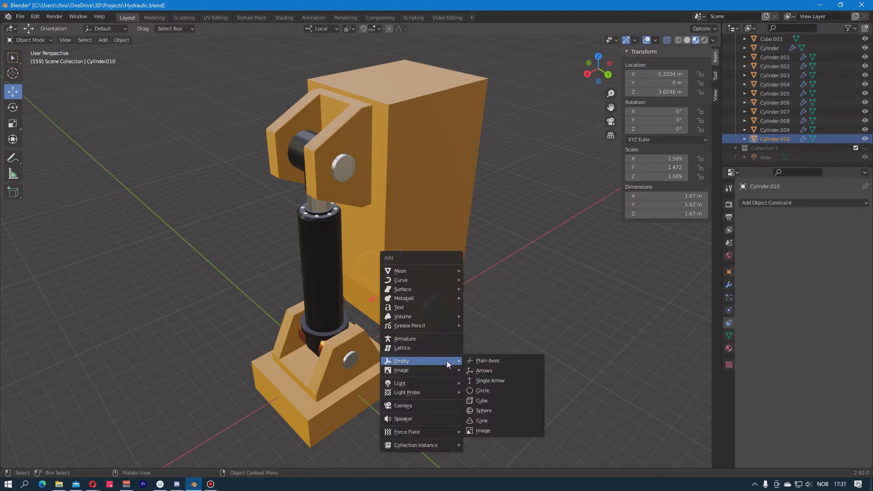
left_click(483, 390)
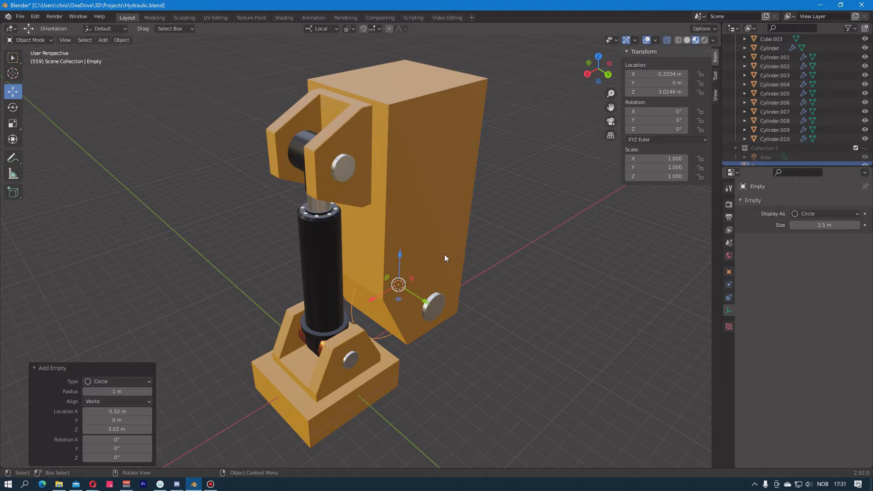
left_click(342, 148)
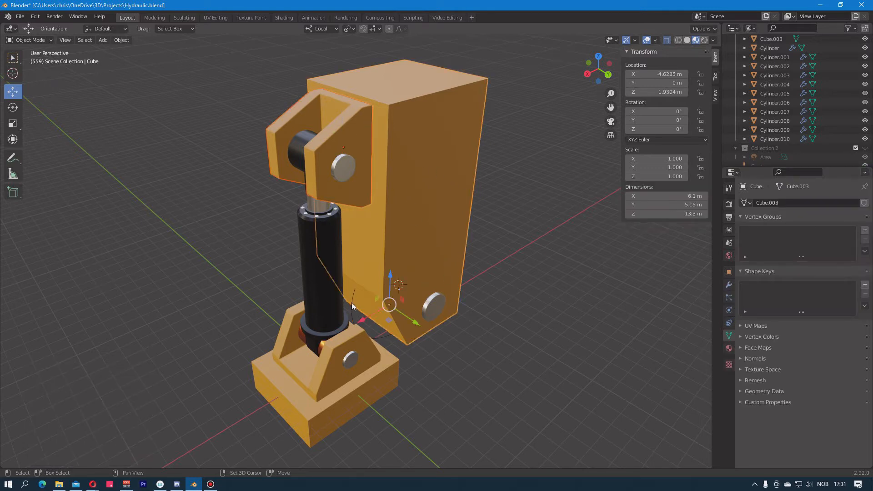
- Parent the arm body and the upper bracket to the circle empty
left_click(399, 285)
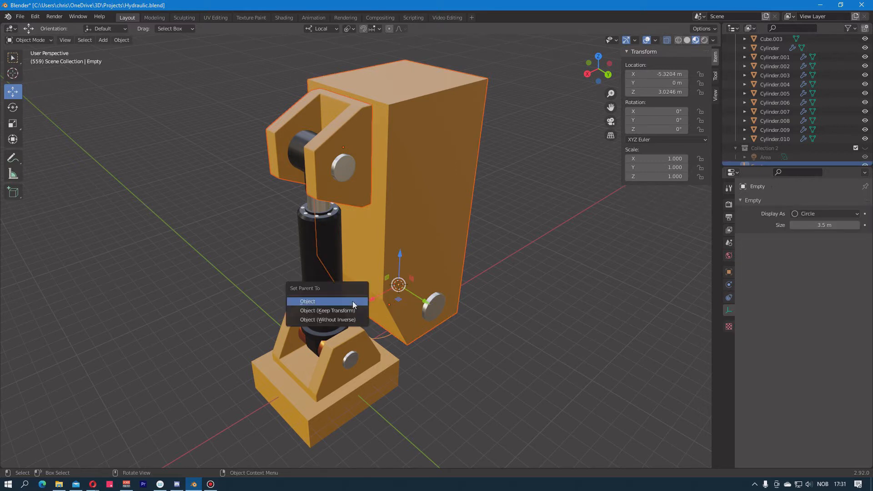
left_click(307, 301)
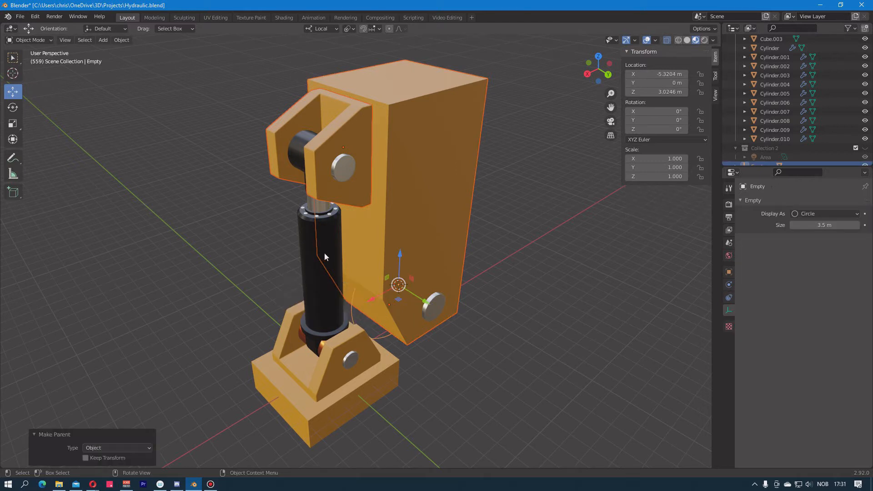
left_click(343, 162)
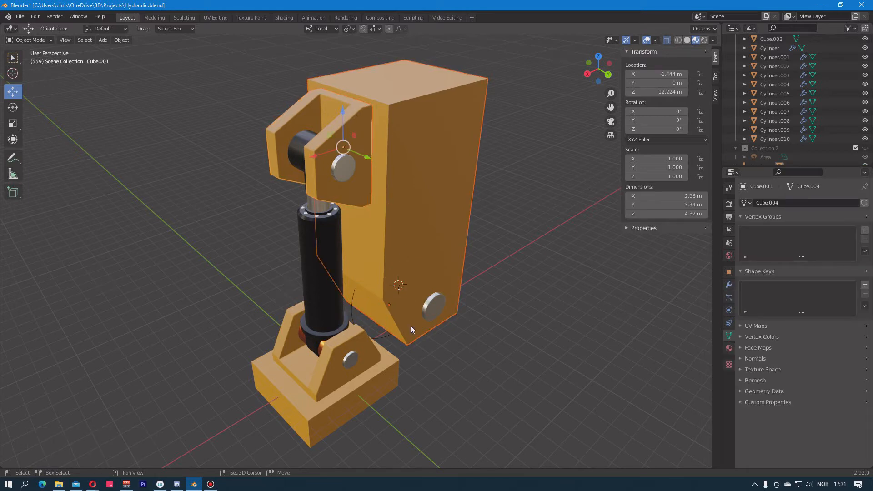
left_click(398, 285)
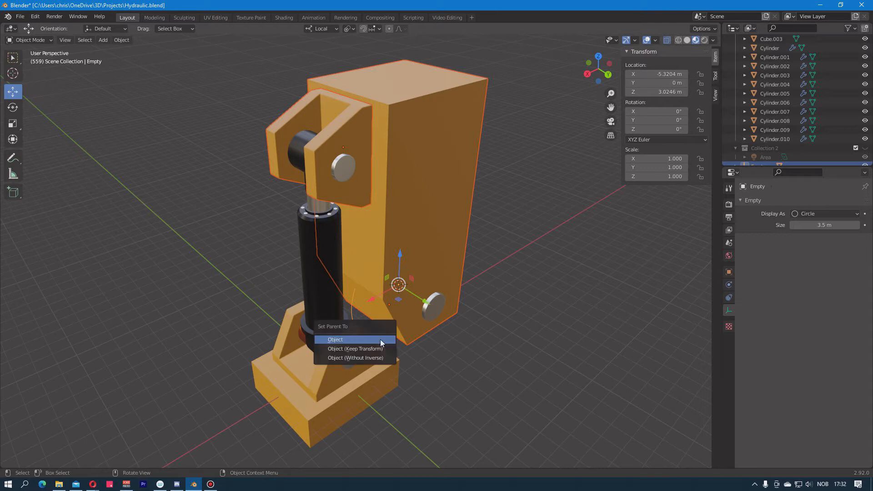
left_click(335, 339)
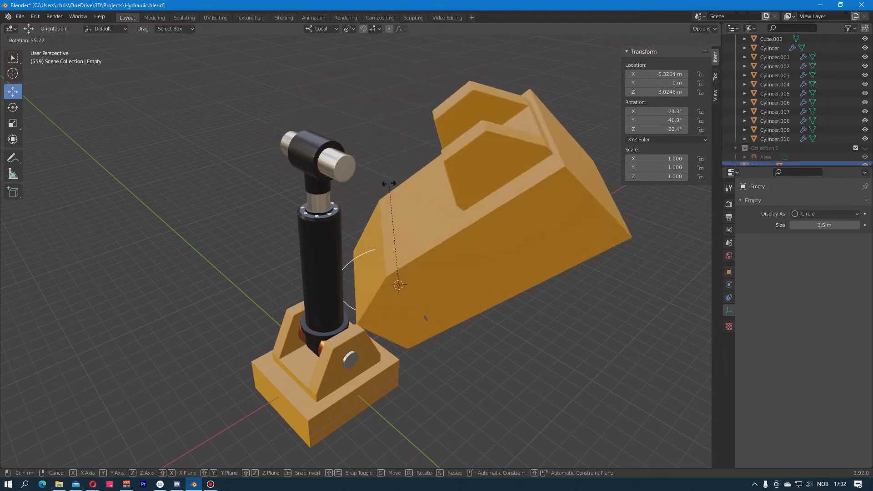
mouse_move(429, 153)
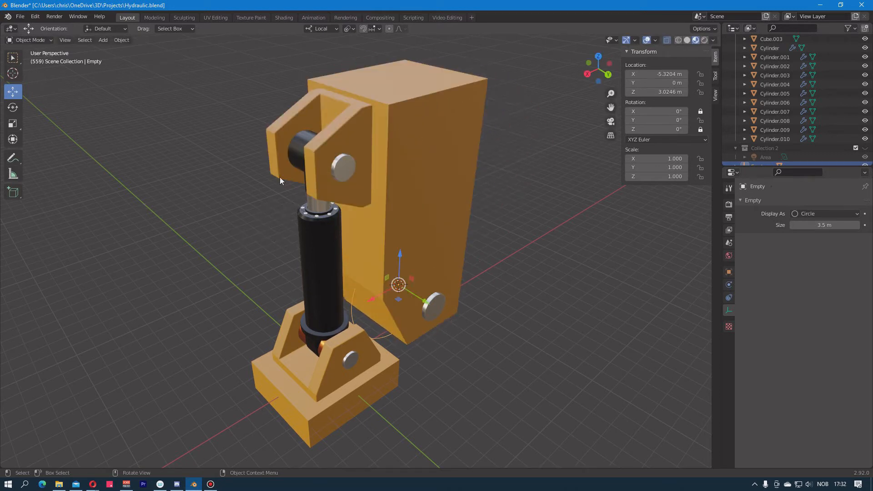
mouse_move(253, 195)
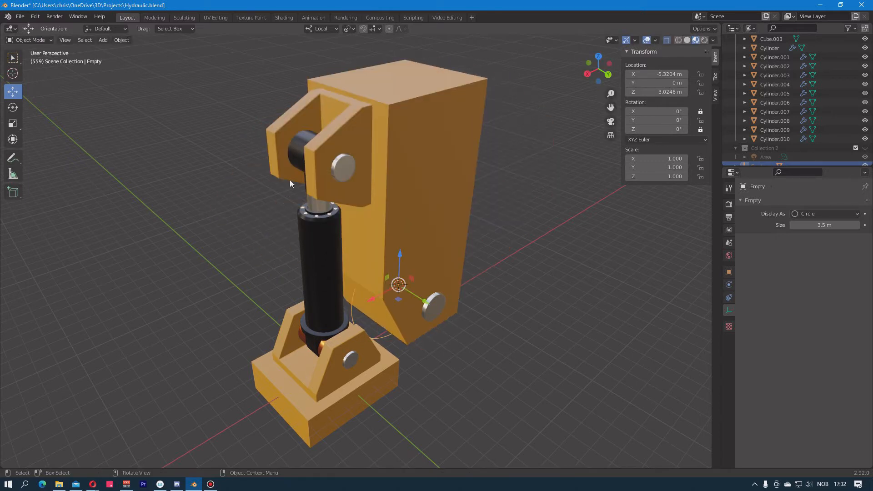
- Place a plain axes empty on the top pin cylinder
key("r")
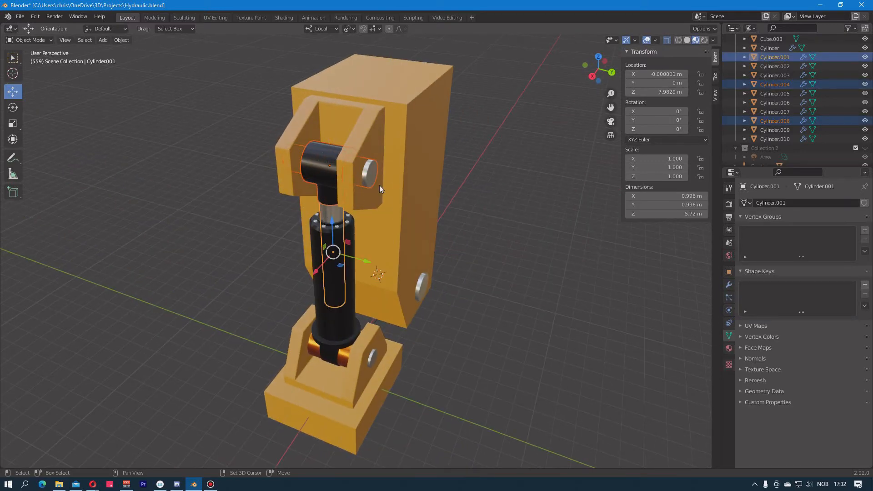
left_click(331, 161)
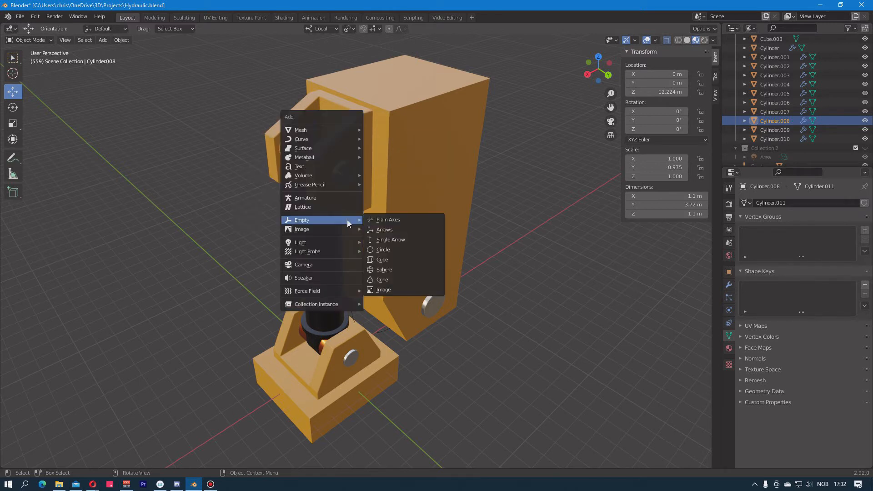
mouse_move(396, 219)
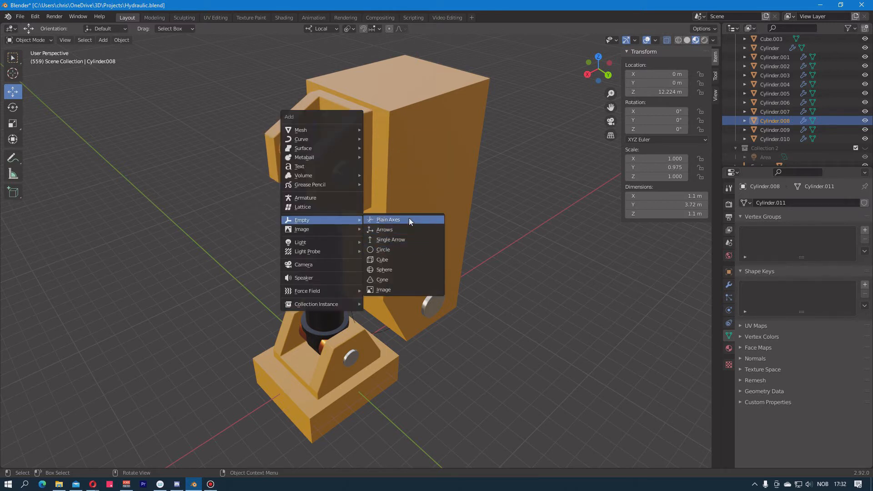
left_click(388, 219)
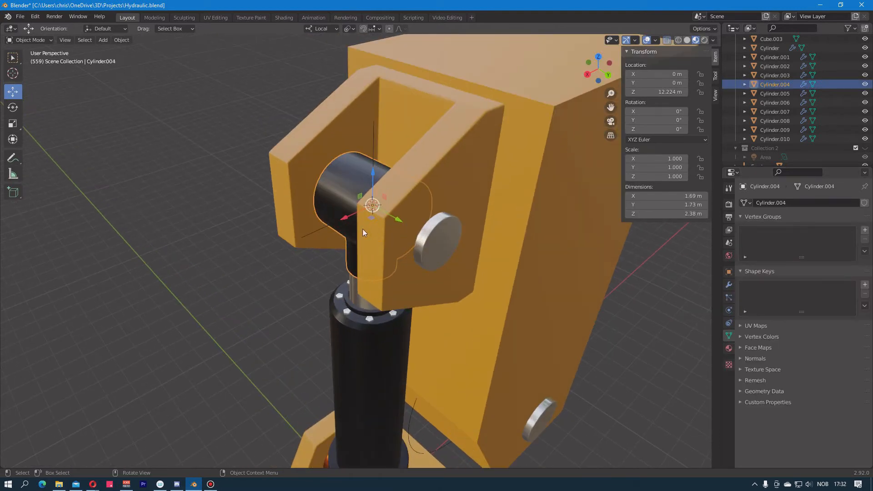
- Parent the upper piston rod to the axes empty, and that empty to the circle controller
left_click(342, 193)
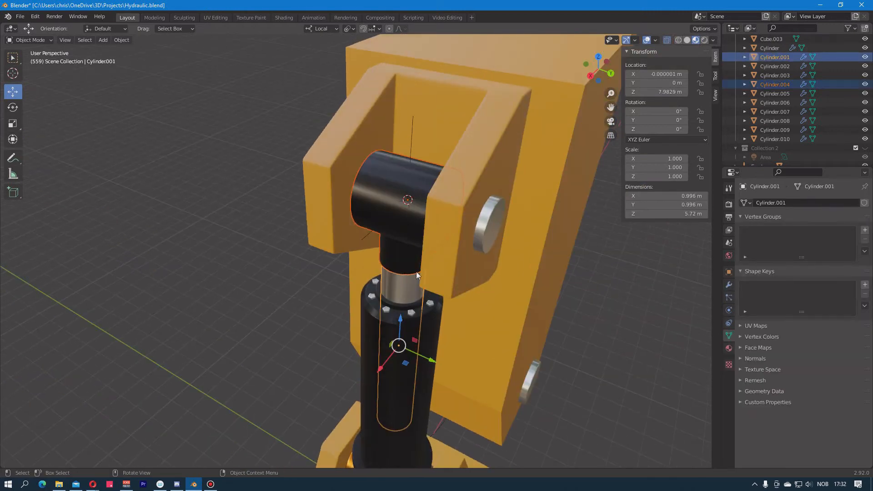
mouse_move(376, 208)
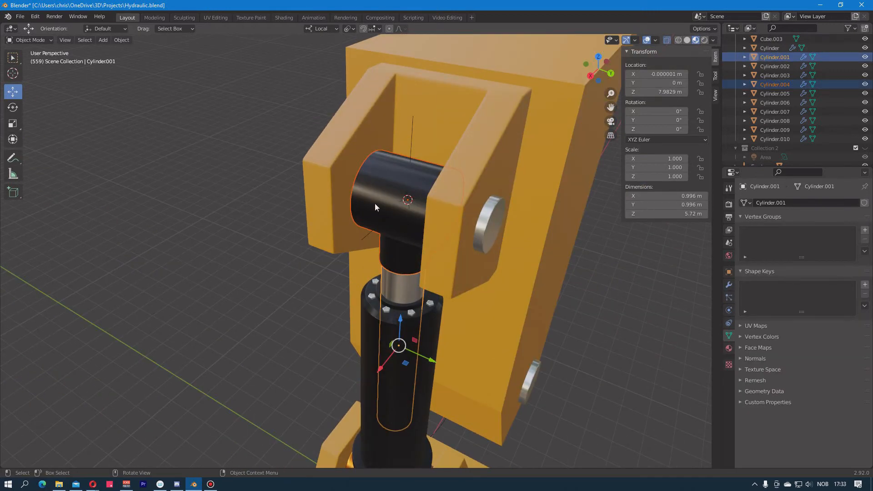
mouse_move(407, 131)
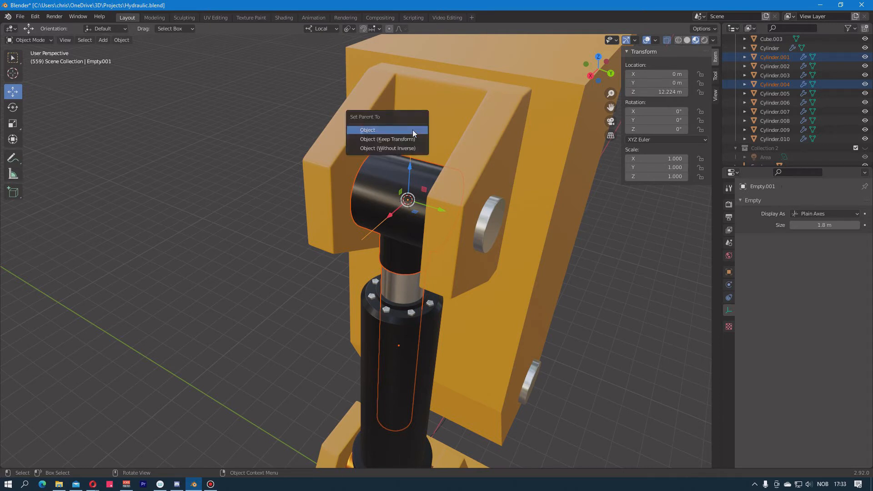
left_click(368, 129)
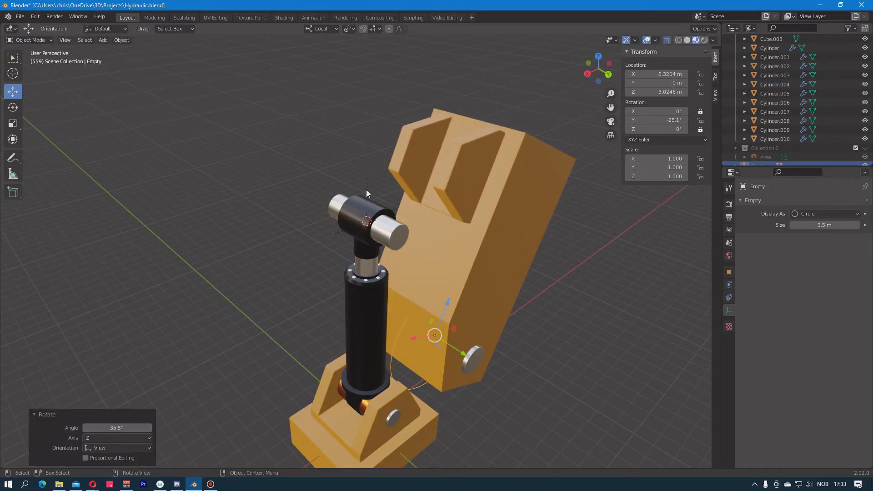
left_click(366, 220)
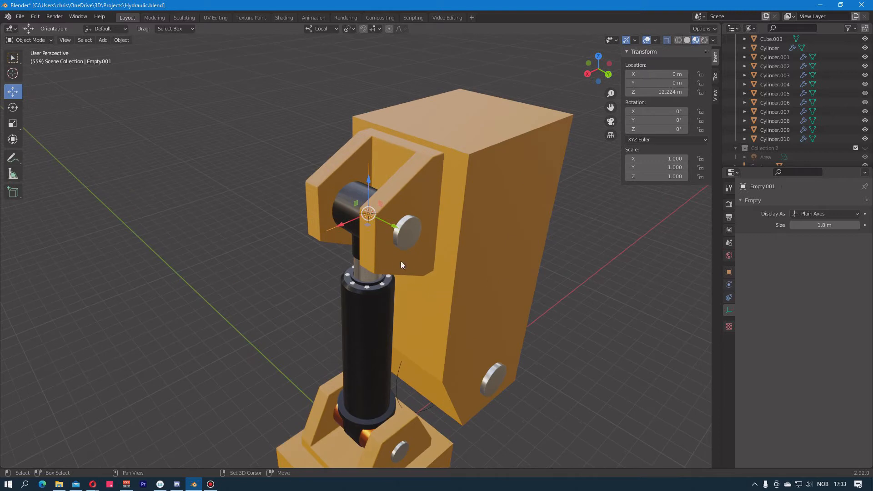
mouse_move(429, 415)
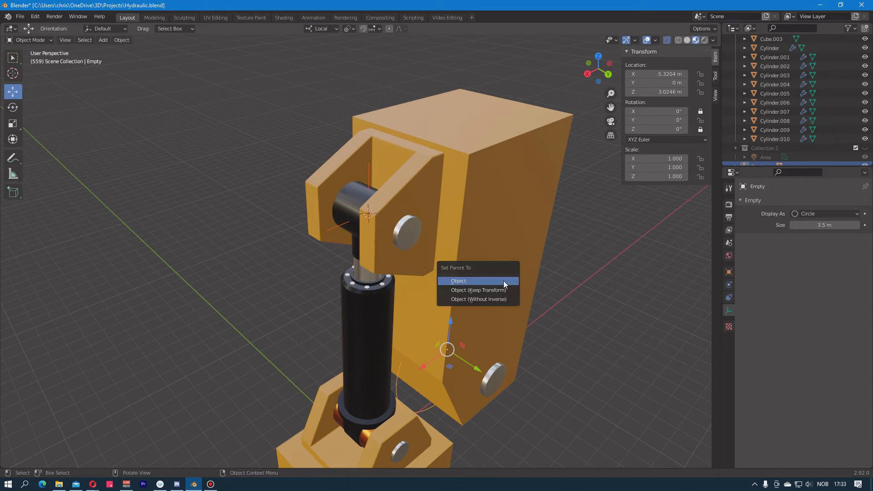
left_click(458, 281)
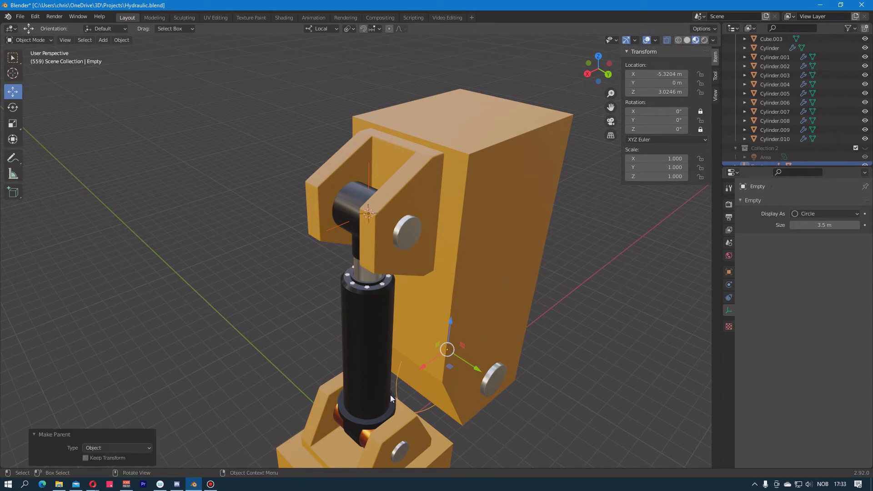
key("r")
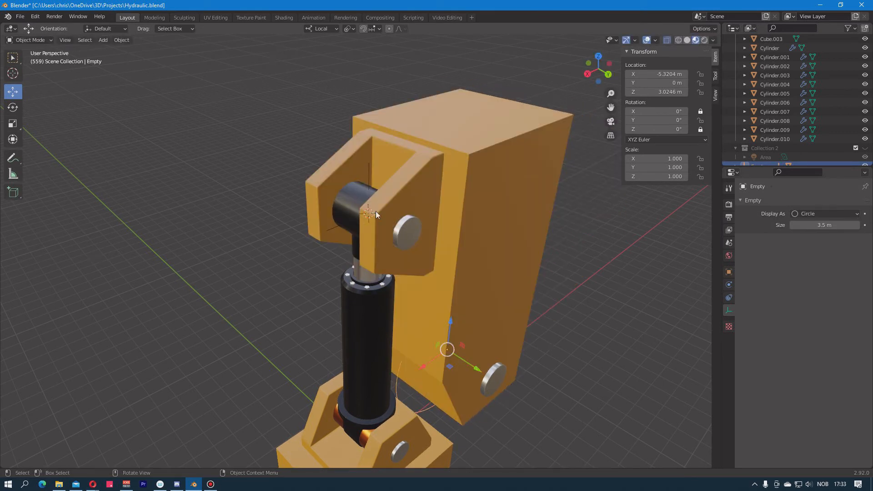
left_click(368, 212)
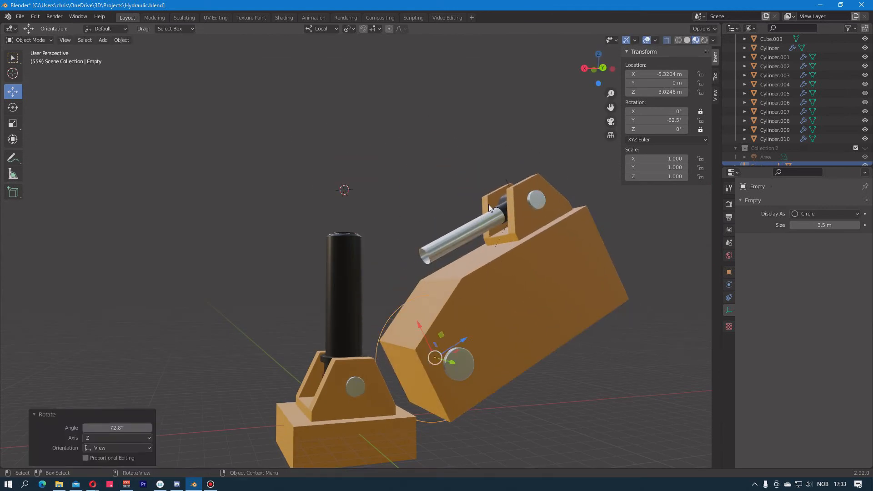
mouse_move(507, 183)
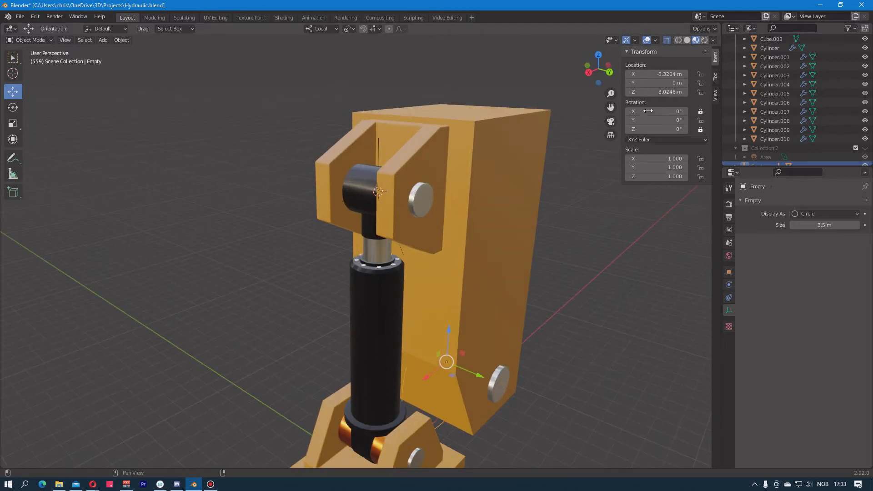
- Add a Damped Track constraint to the upper pivot empty
left_click(378, 191)
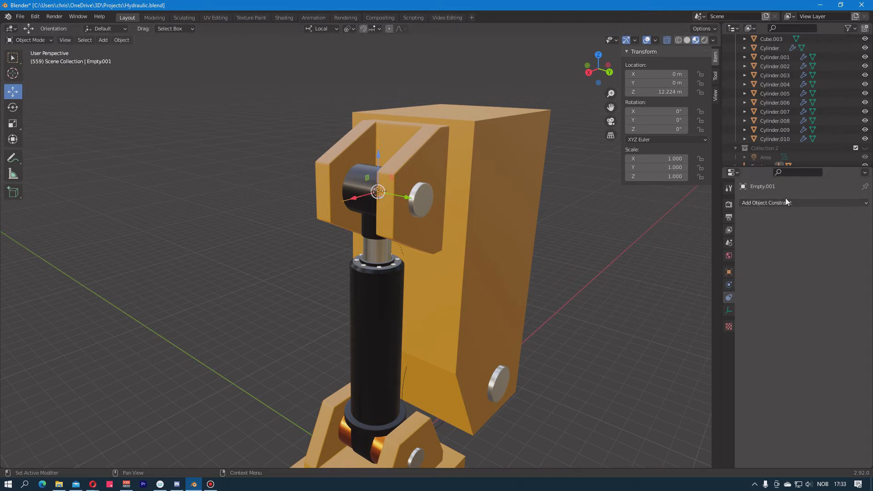
left_click(767, 202)
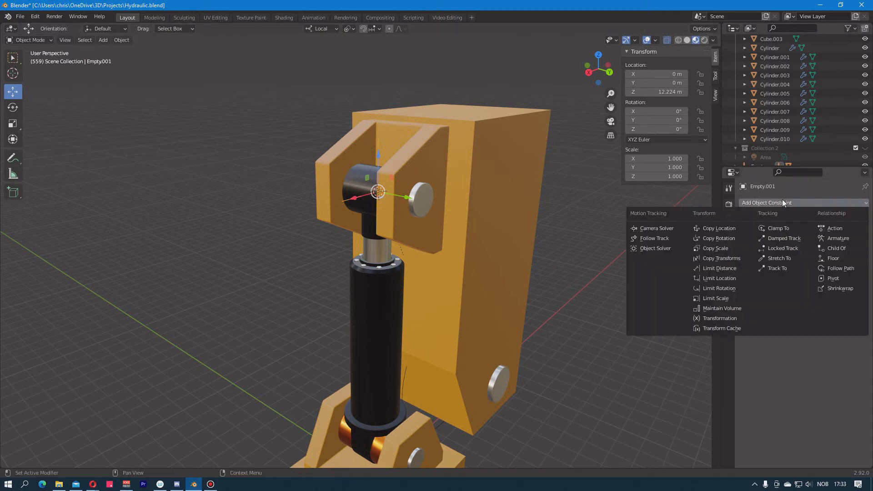
left_click(783, 237)
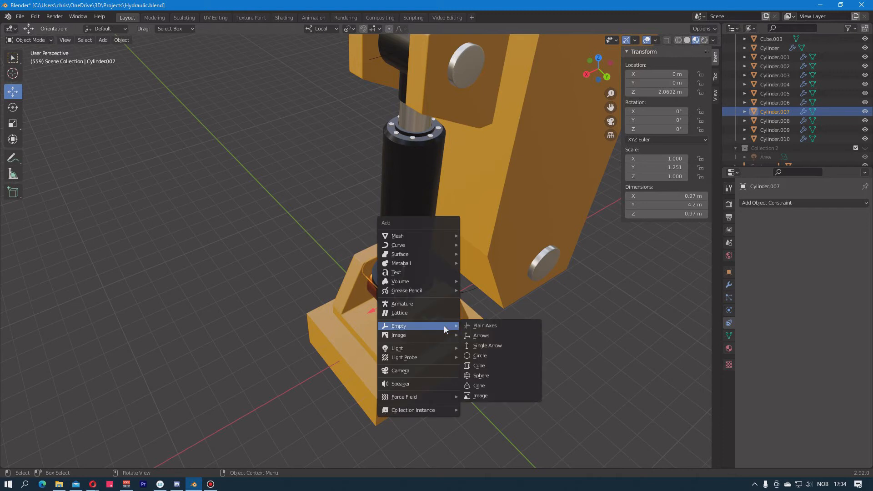
- Add a plain axes empty at the base pivot, then reselect the upper pivot empty
left_click(484, 325)
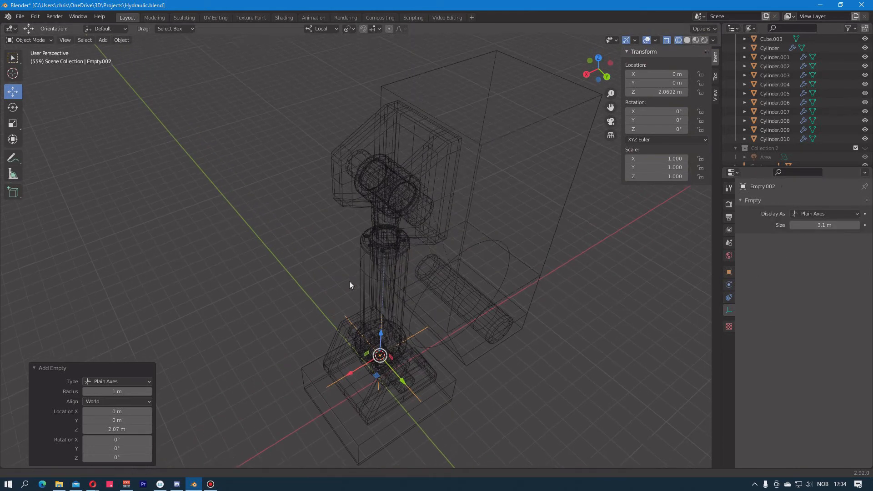
left_click(386, 191)
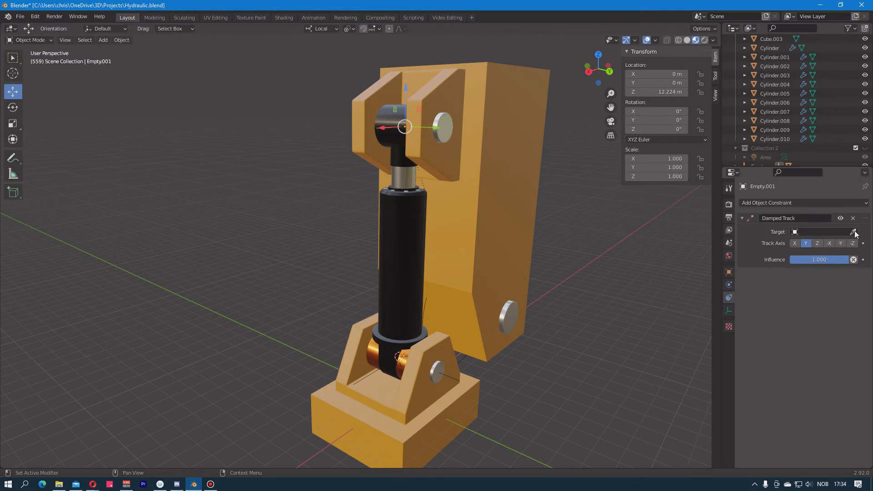
- Set the Damped Track target to the lower empty, settling on the positive Z axis
left_click(854, 231)
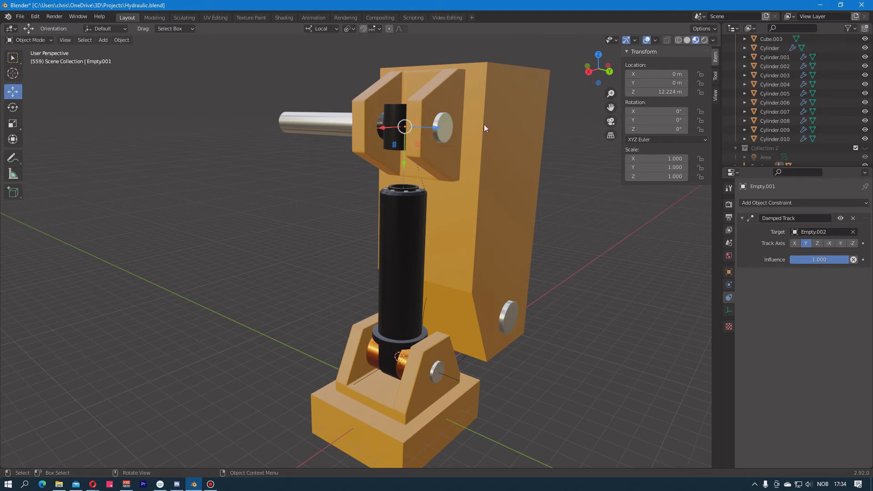
mouse_move(410, 124)
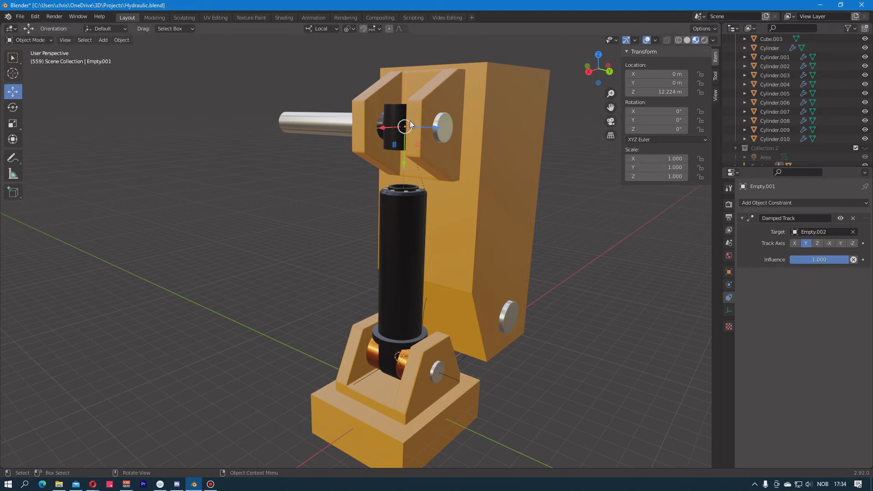
mouse_move(406, 144)
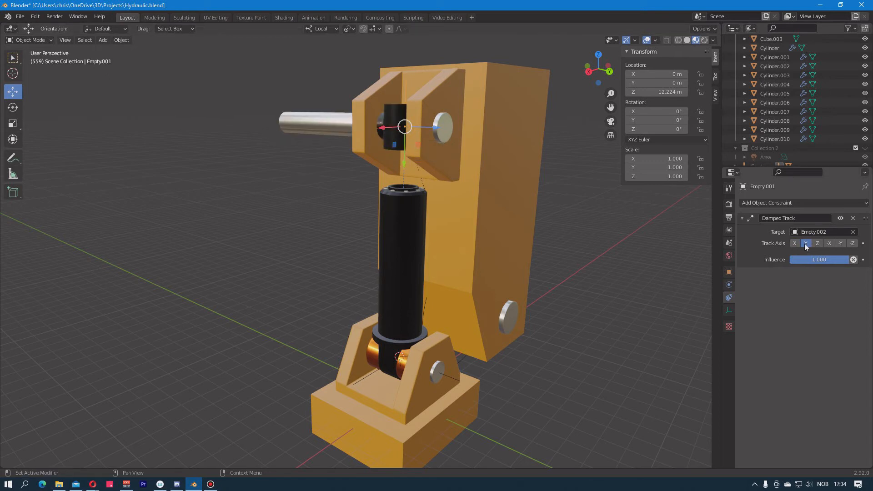
left_click(795, 244)
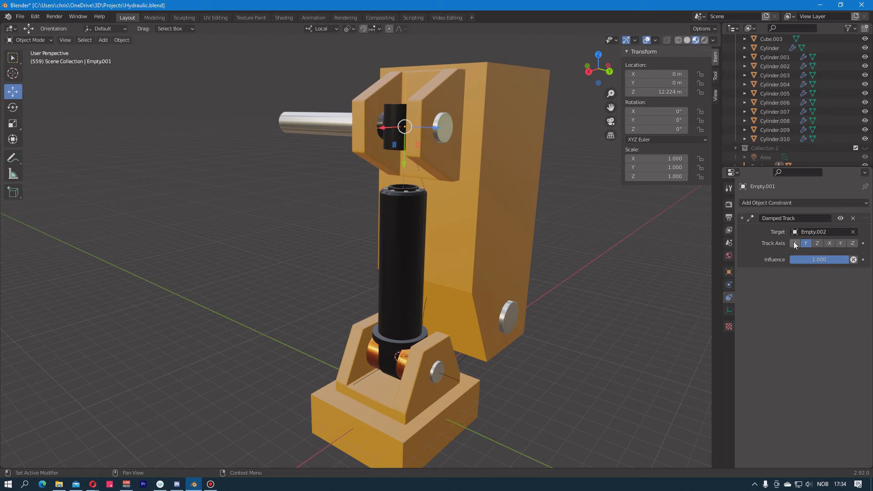
mouse_move(806, 244)
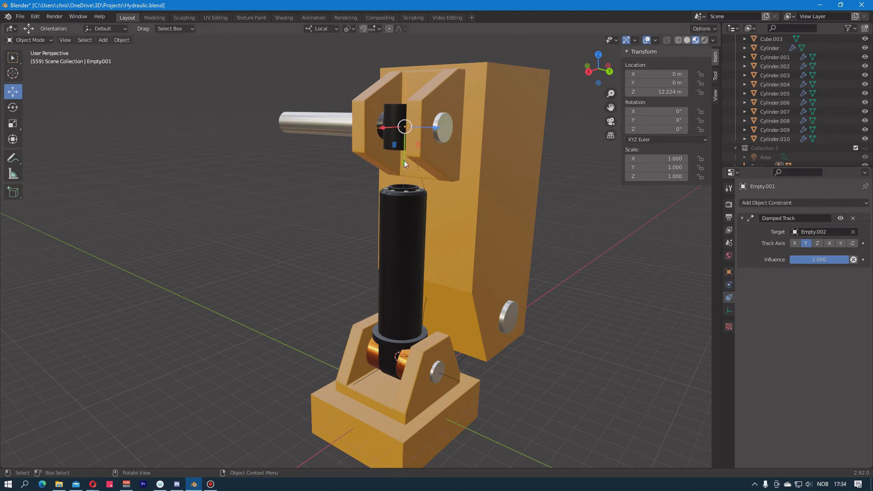
mouse_move(414, 190)
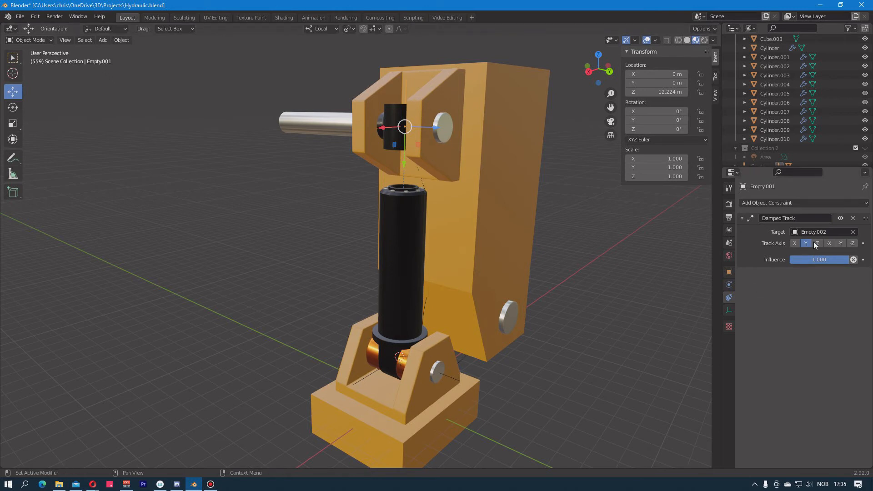
left_click(852, 244)
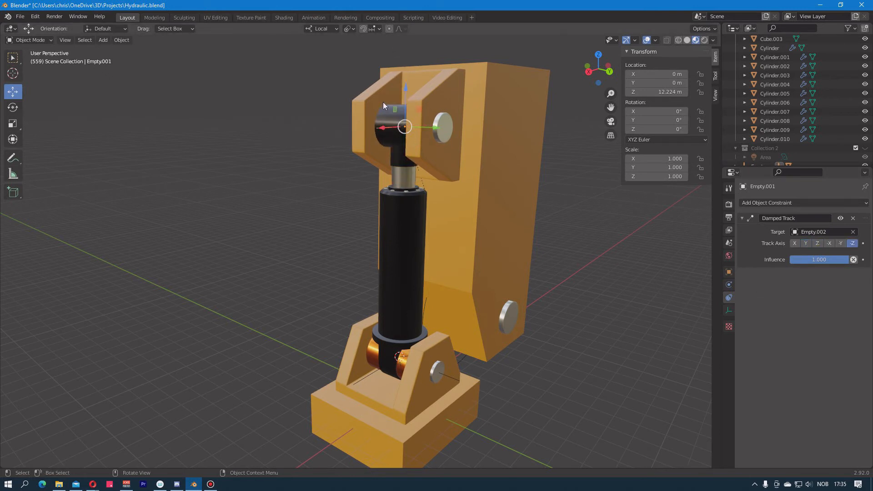
mouse_move(501, 136)
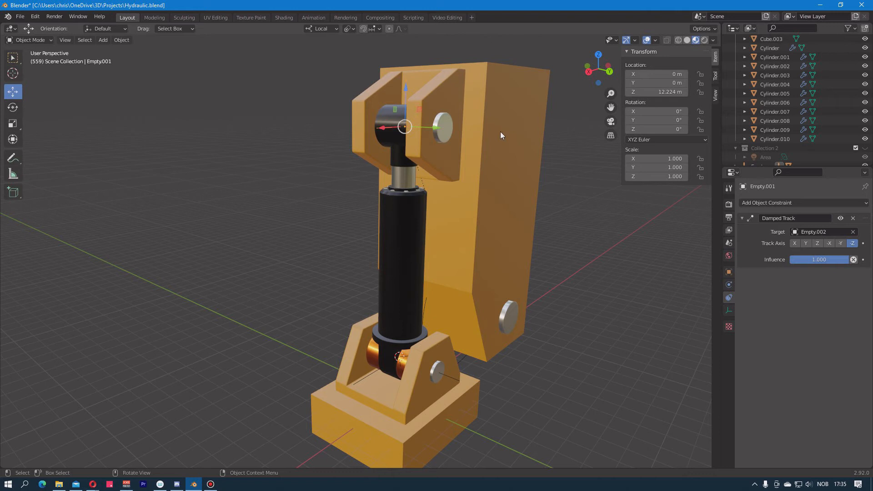
mouse_move(499, 129)
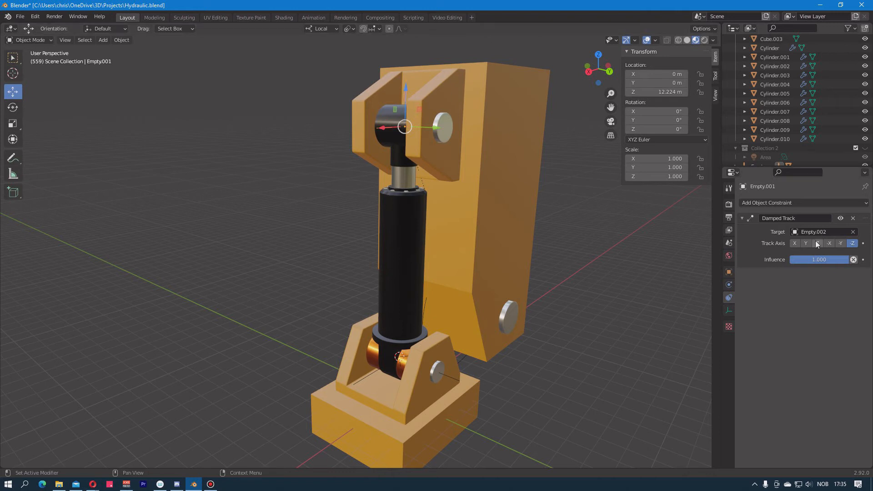
left_click(818, 244)
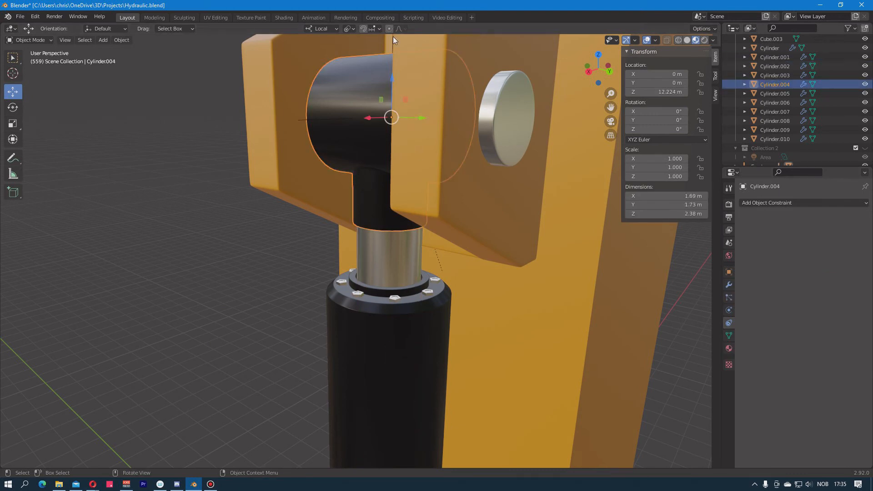
- Rotate the rod and its end piece 180° about Y and apply the rotation
left_click(301, 124)
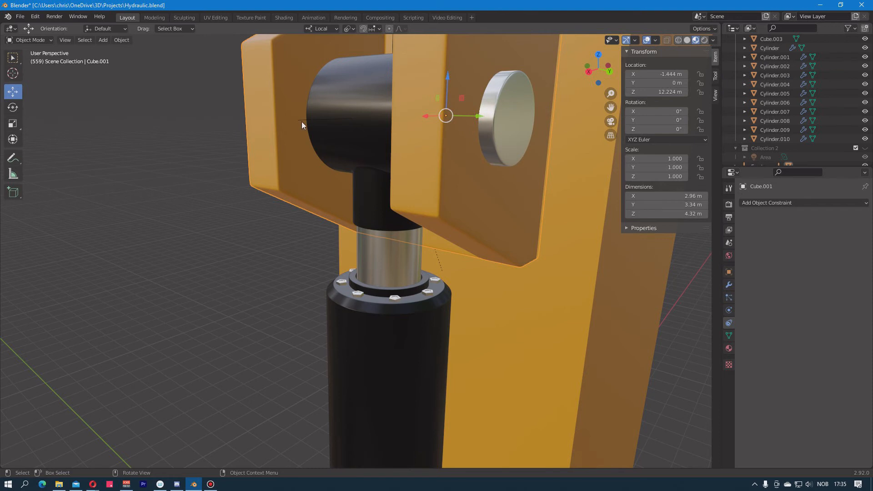
left_click(392, 117)
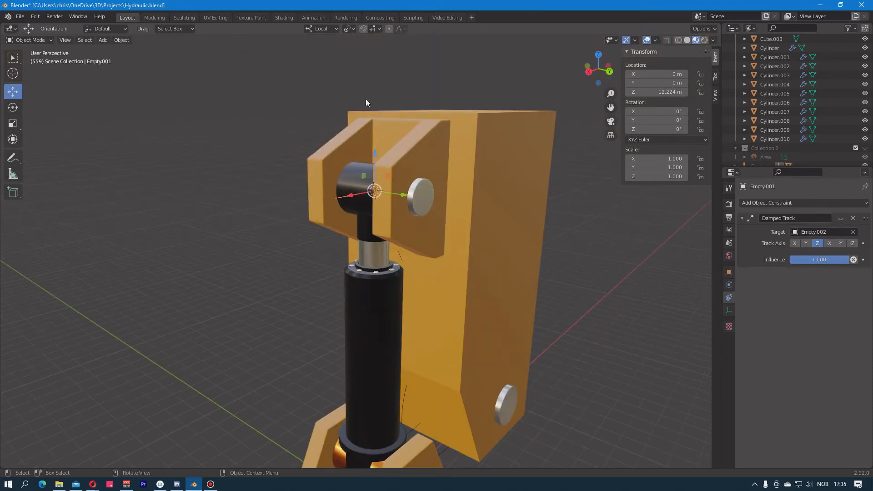
left_click(347, 29)
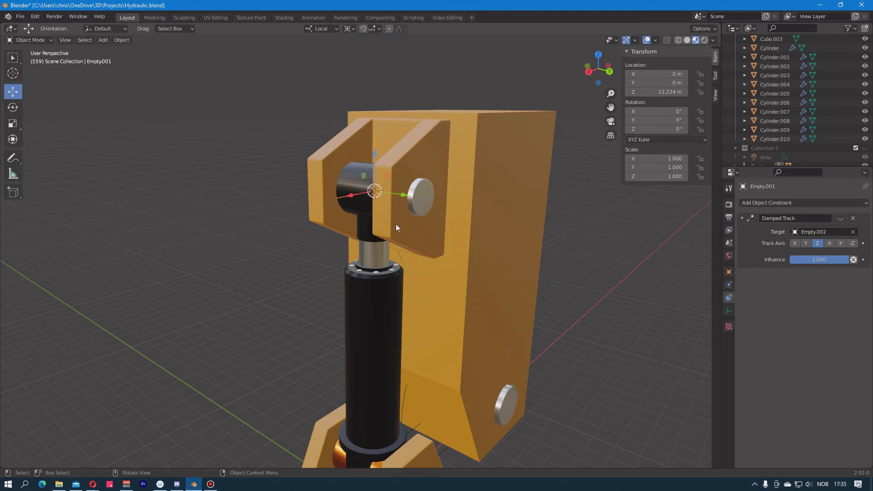
mouse_move(345, 174)
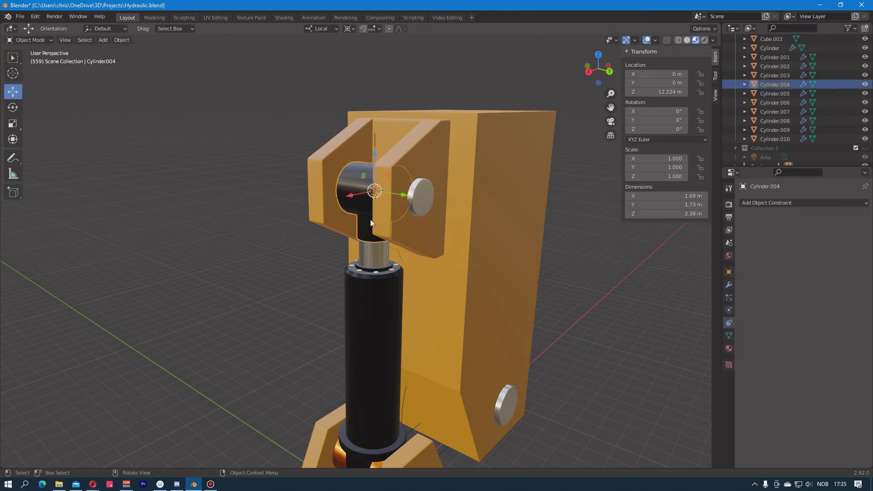
mouse_move(369, 252)
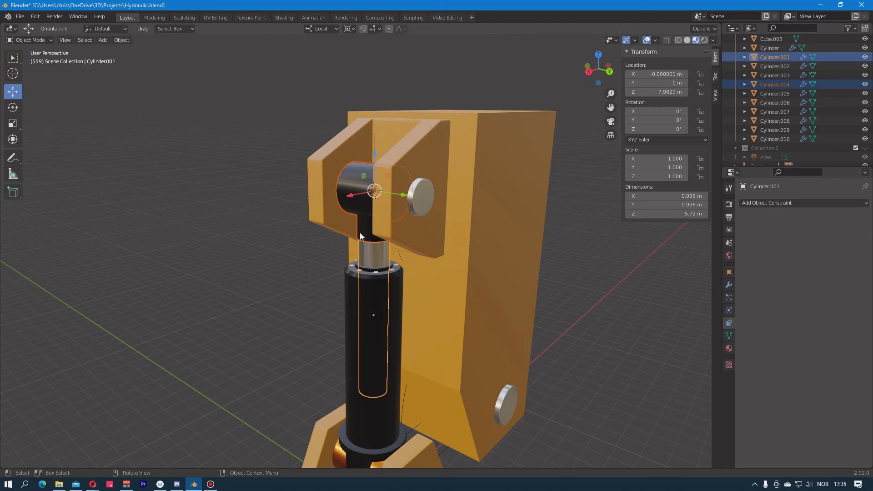
key("r")
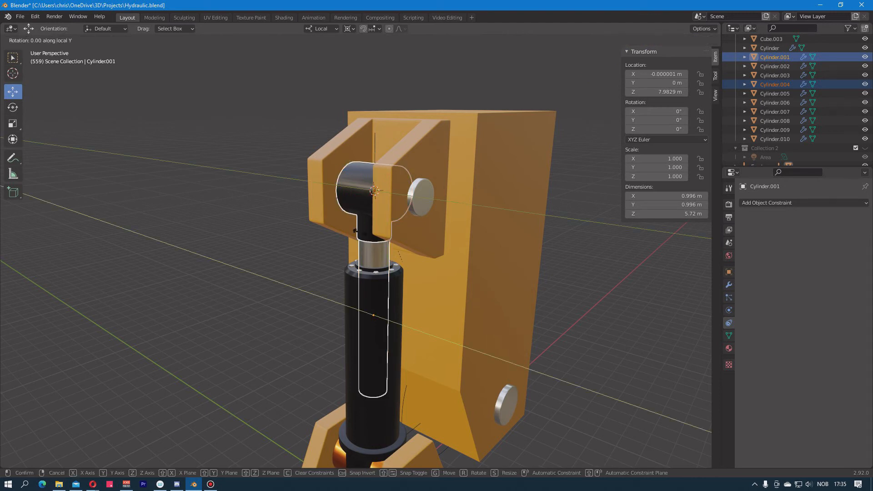
mouse_move(360, 233)
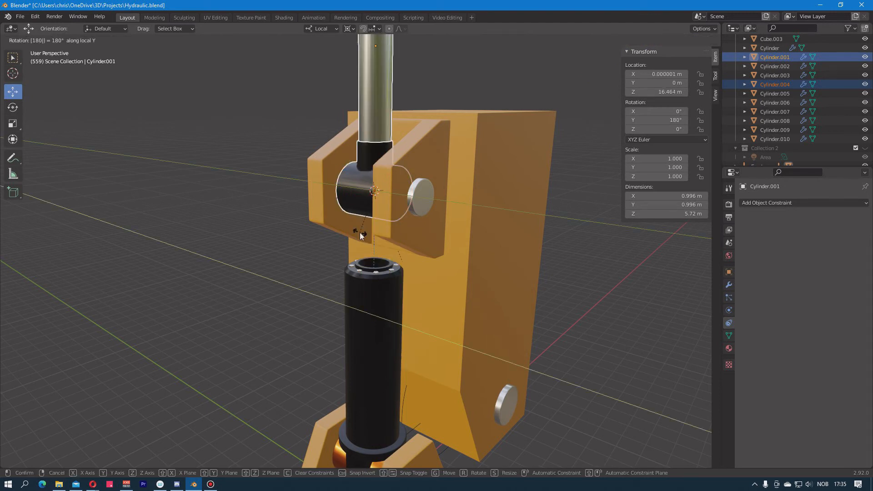
left_click(360, 236)
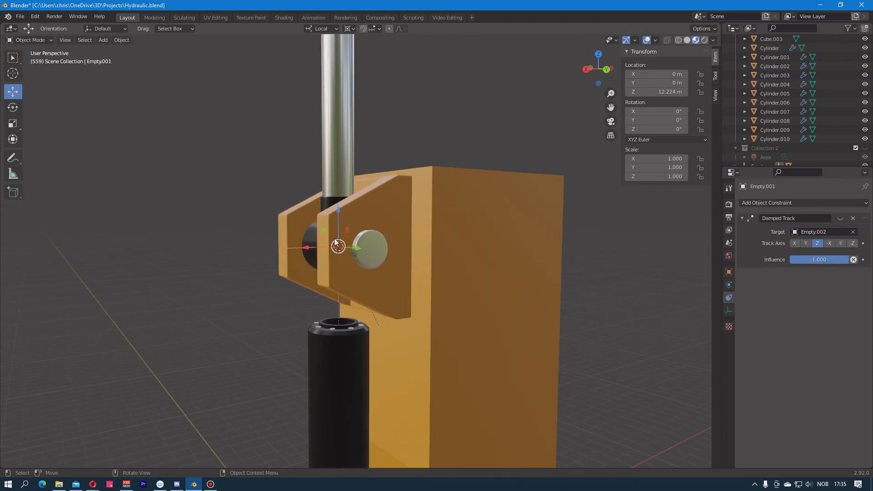
mouse_move(340, 201)
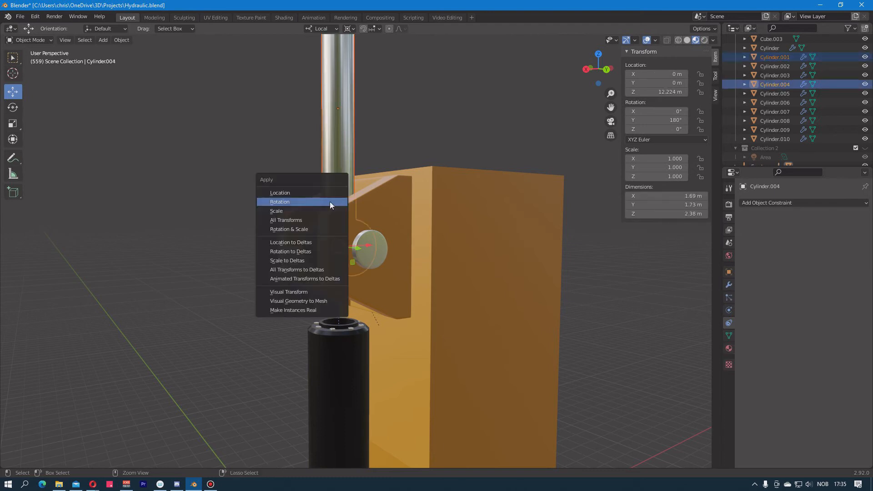
left_click(280, 202)
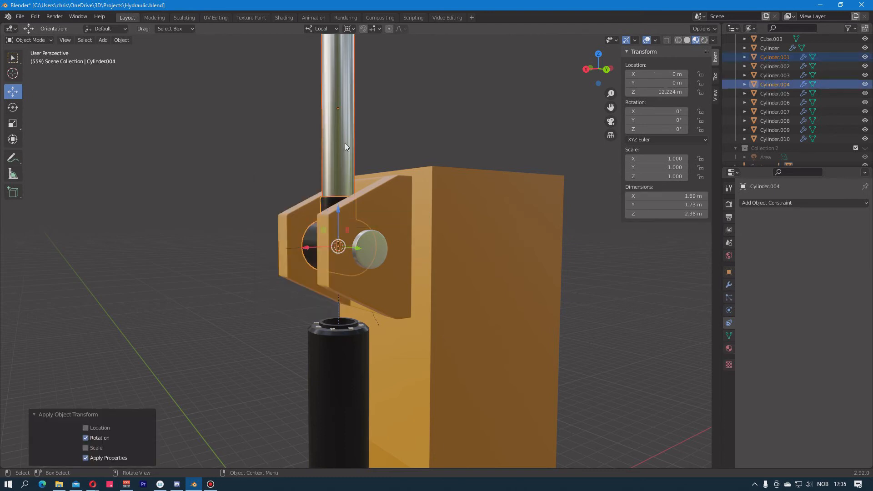
left_click(320, 160)
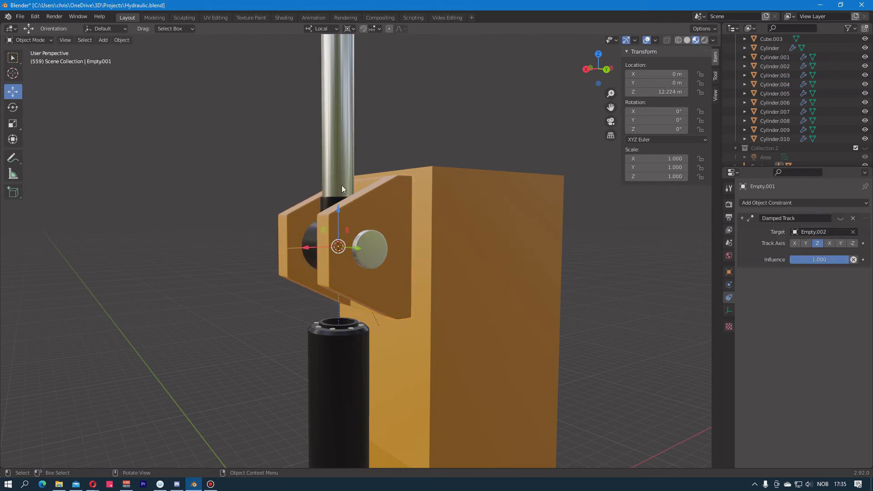
mouse_move(328, 119)
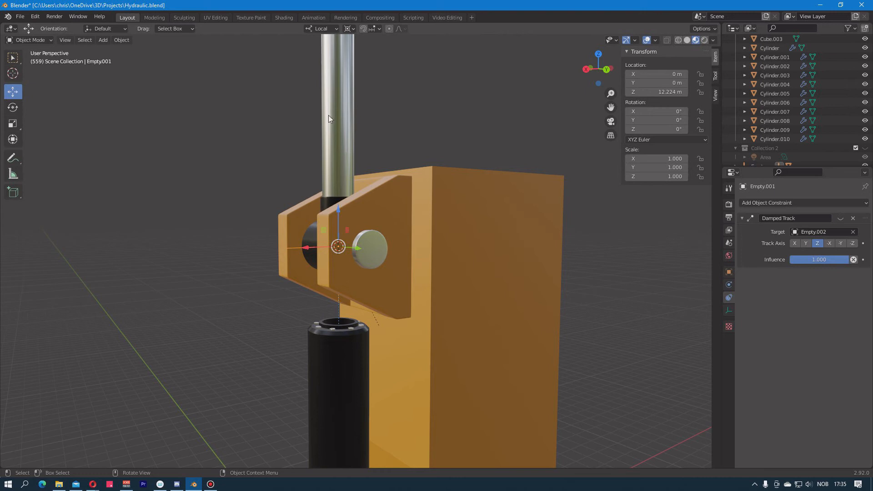
mouse_move(344, 194)
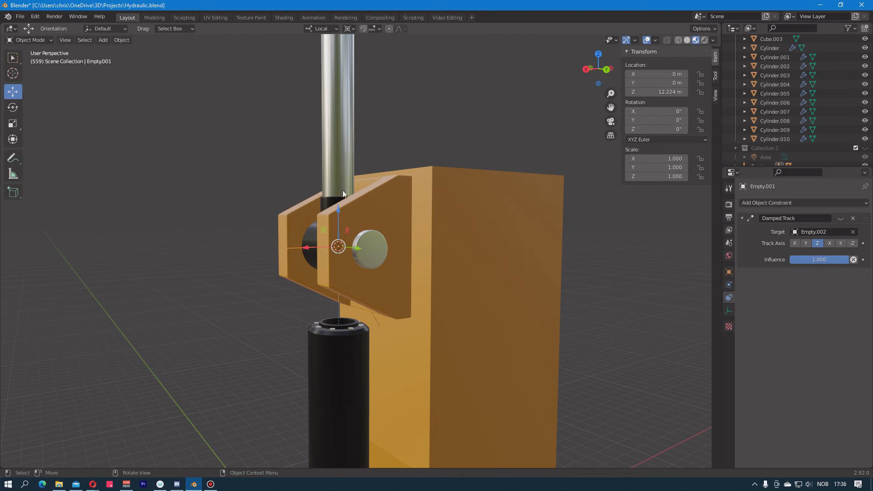
mouse_move(337, 215)
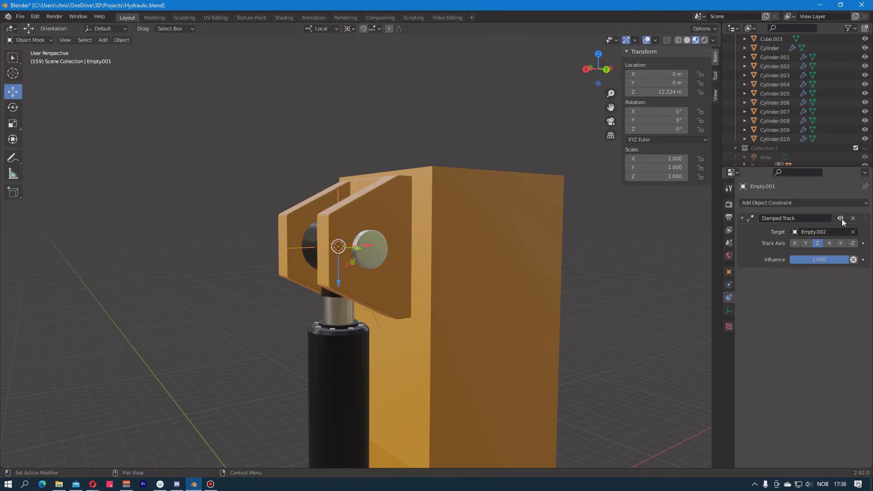
mouse_move(338, 244)
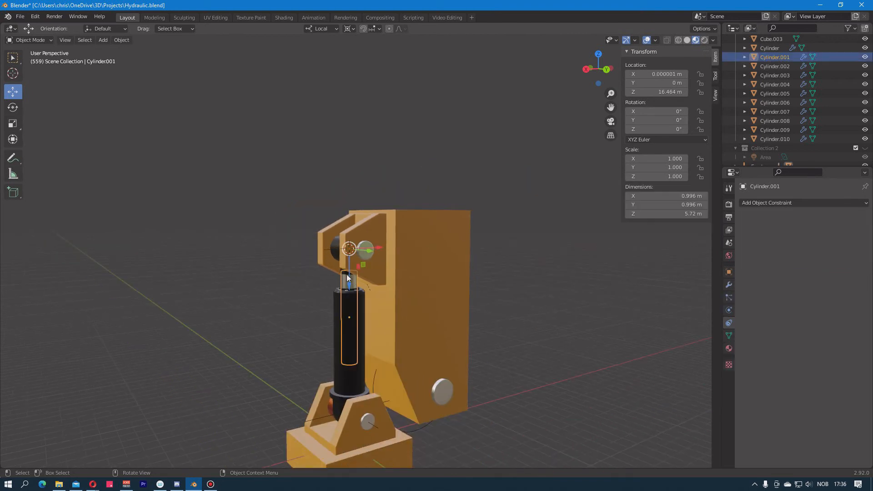
mouse_move(344, 274)
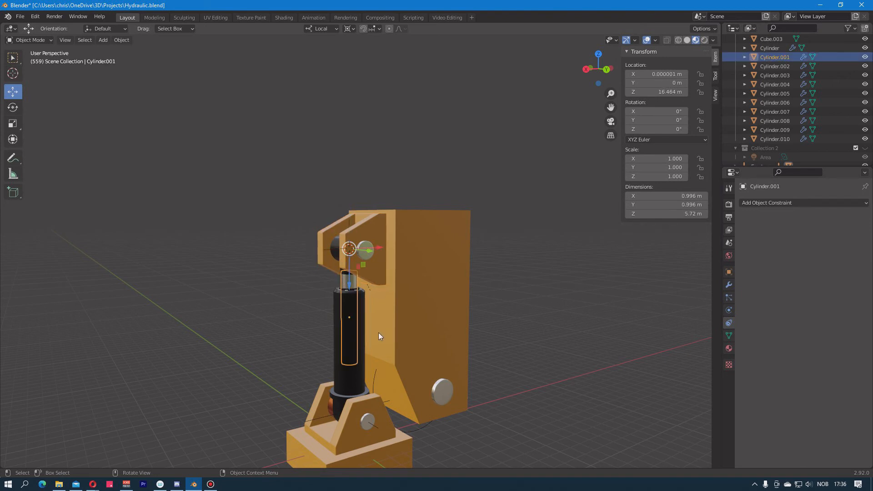
mouse_move(211, 288)
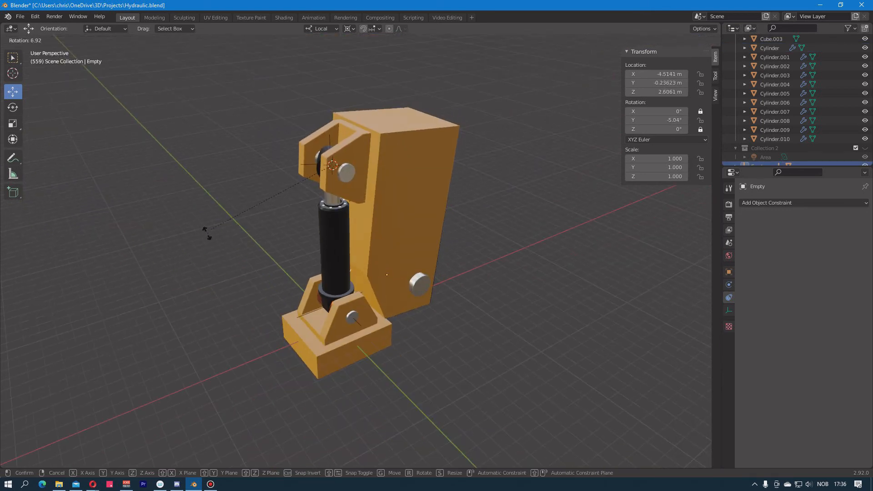
- Set the transform pivot point to Active Element
left_click(349, 28)
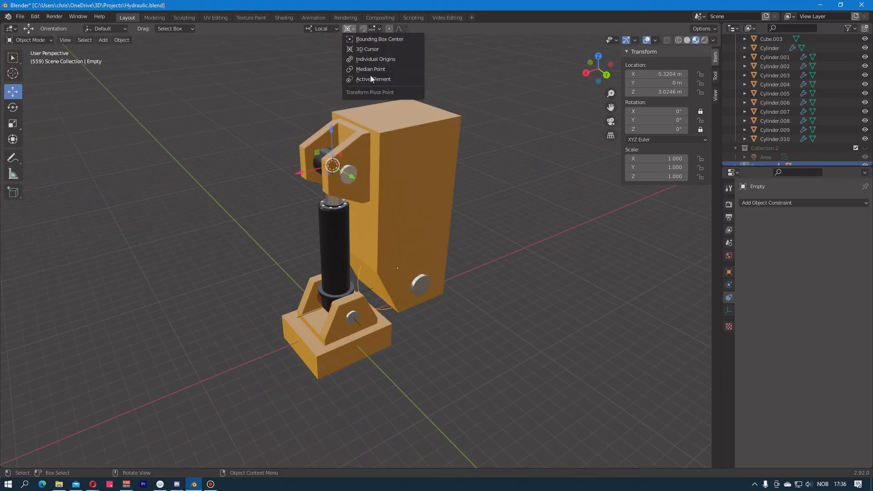
mouse_move(373, 78)
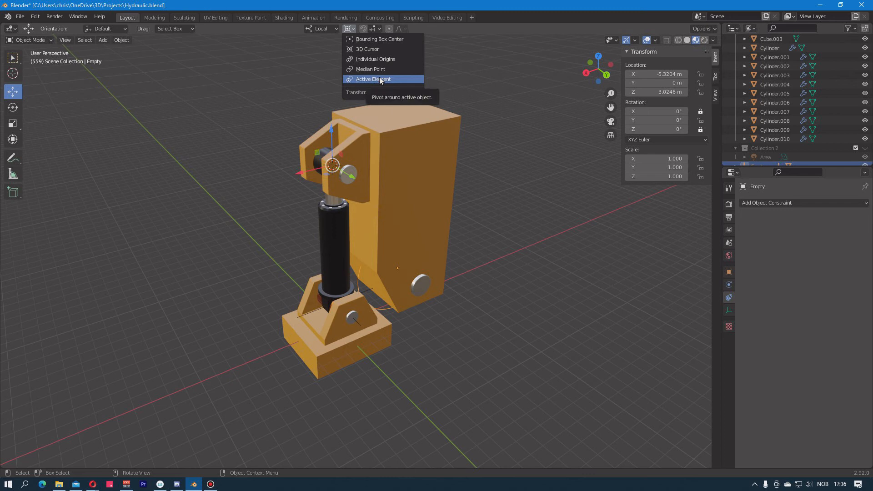
left_click(372, 79)
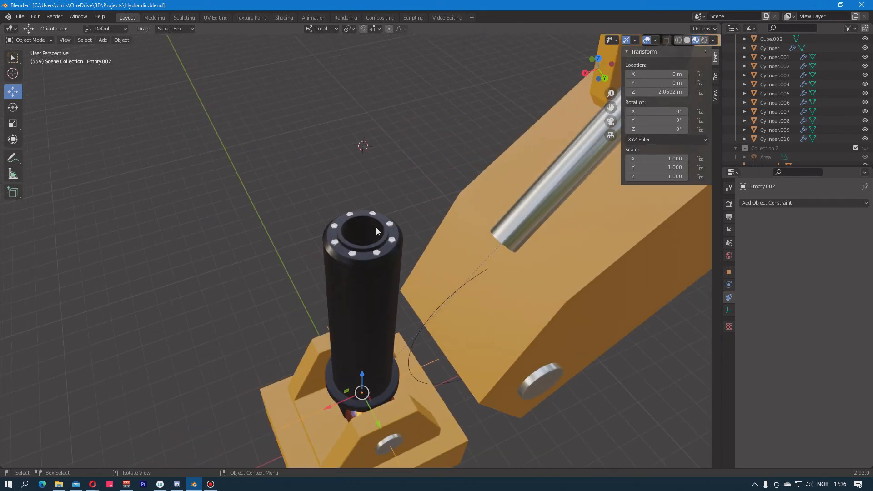
- Parent the black cylinder parts to Empty.002, then Damped Track it to Empty.001 along Z
left_click(362, 231)
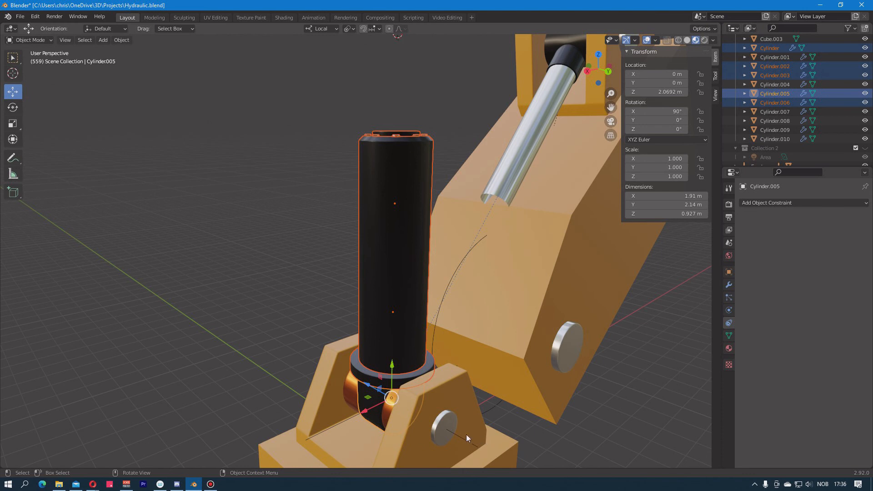
left_click(393, 397)
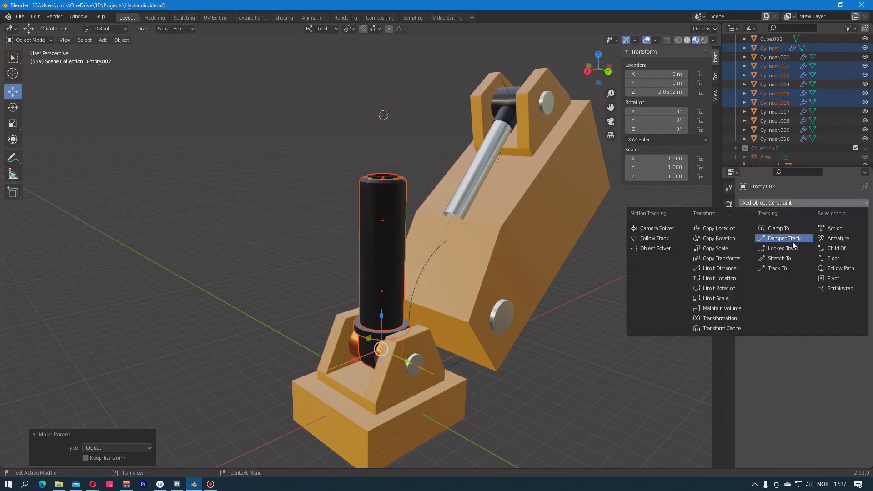
left_click(784, 238)
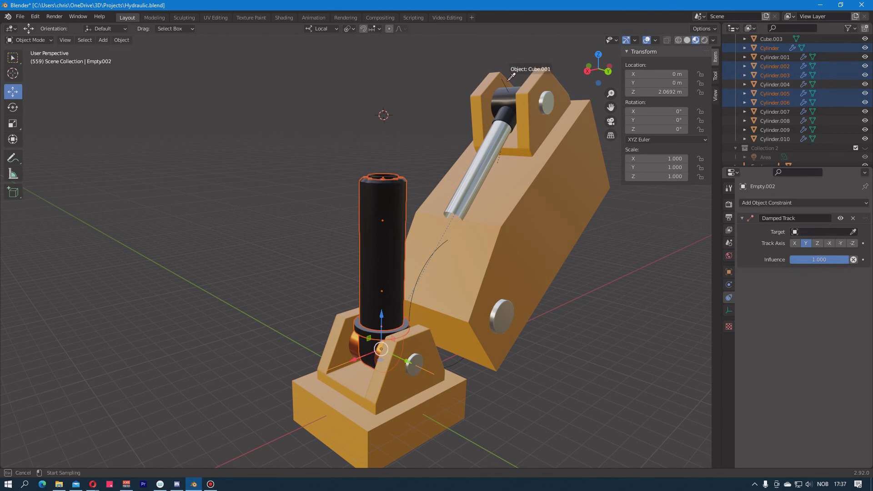
left_click(818, 231)
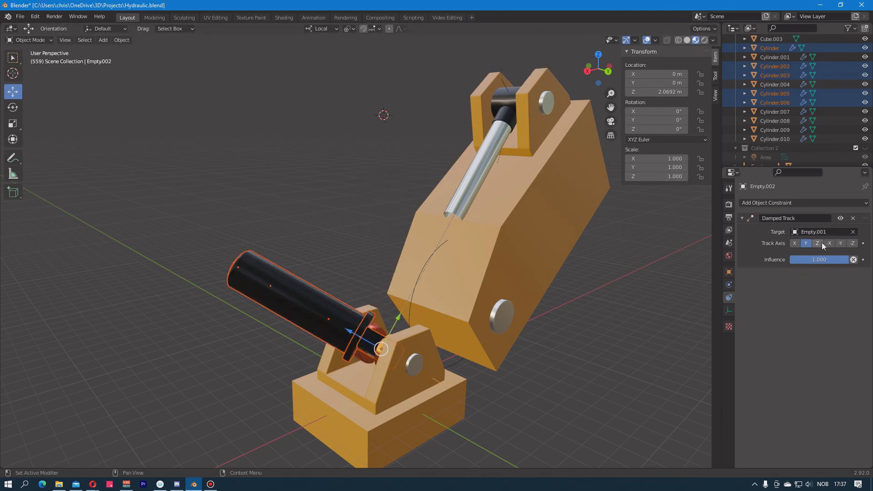
left_click(817, 243)
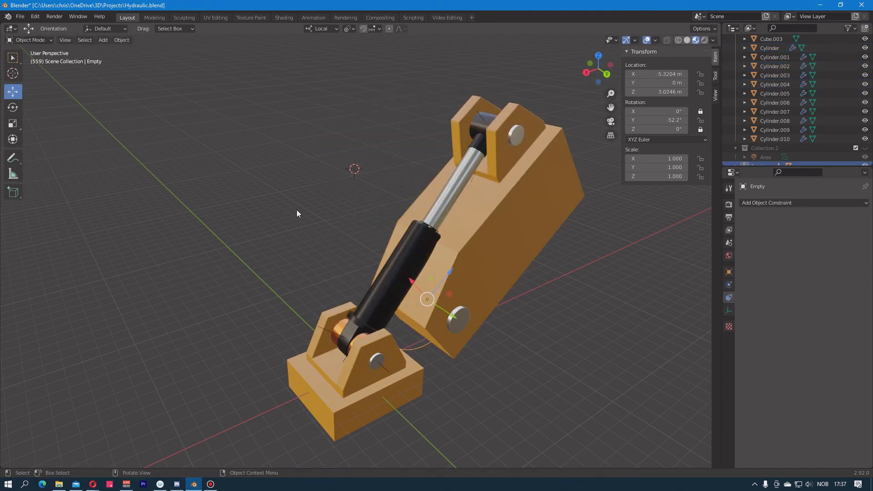
mouse_move(320, 333)
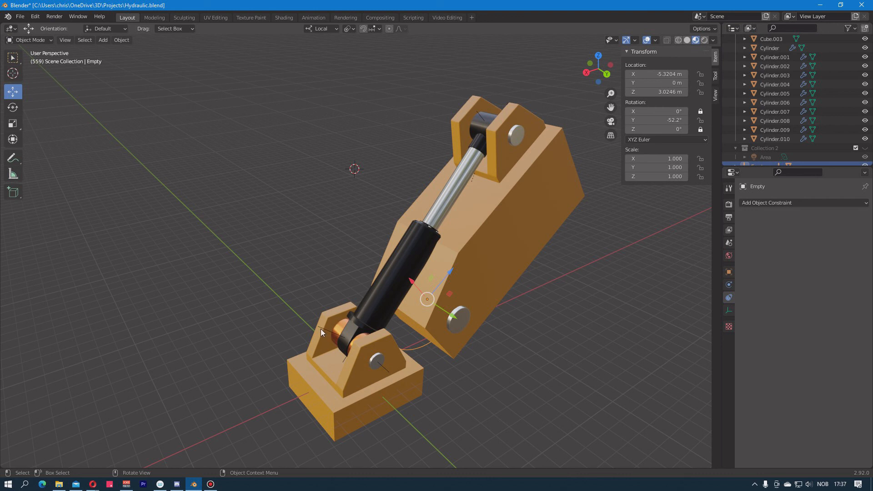
- Move the target empties into a new collection named 'Targets', then select the arm controller
left_click(355, 341)
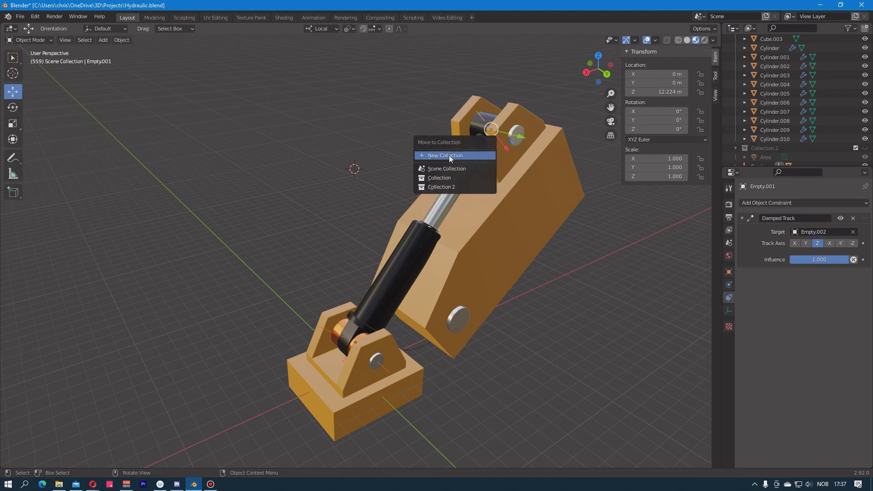
mouse_move(439, 178)
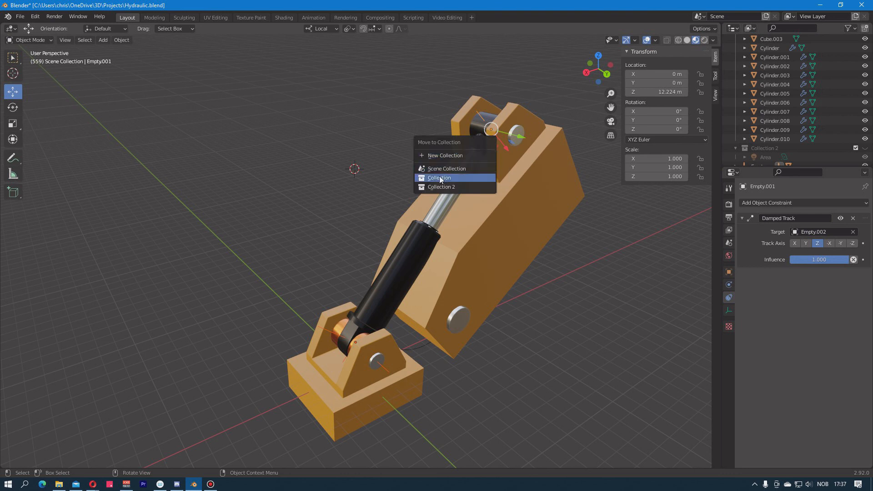
mouse_move(448, 155)
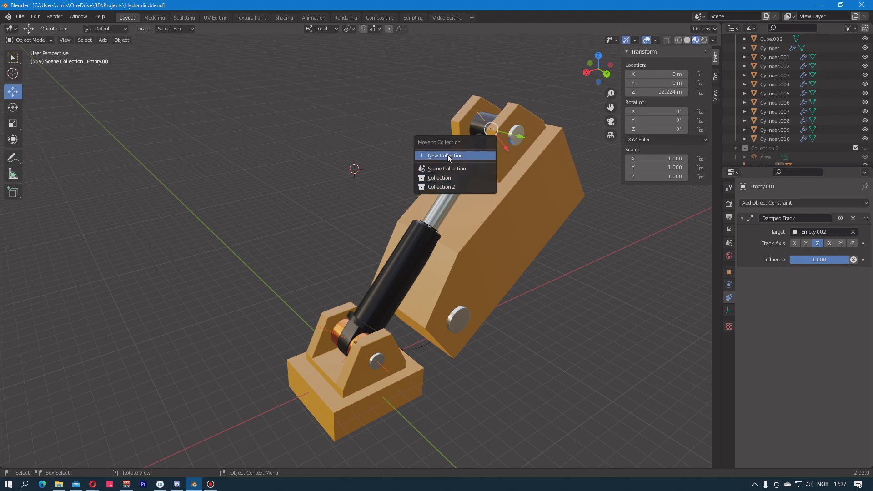
left_click(445, 156)
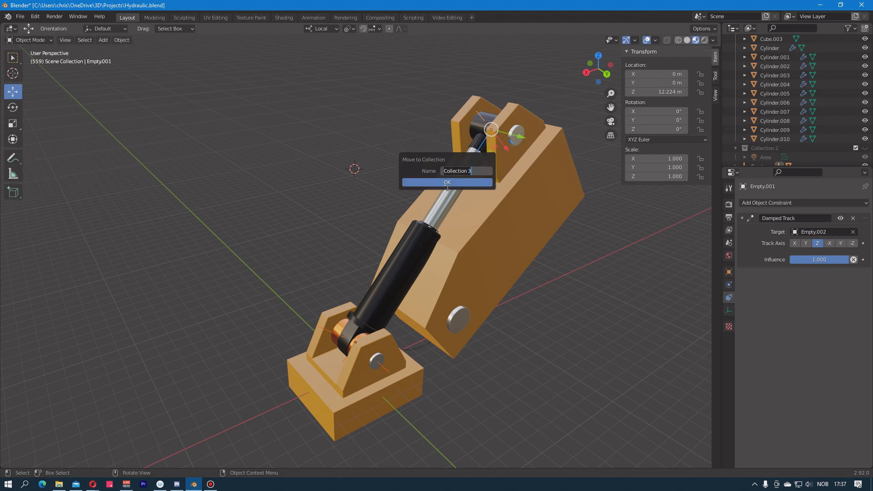
type("tARG")
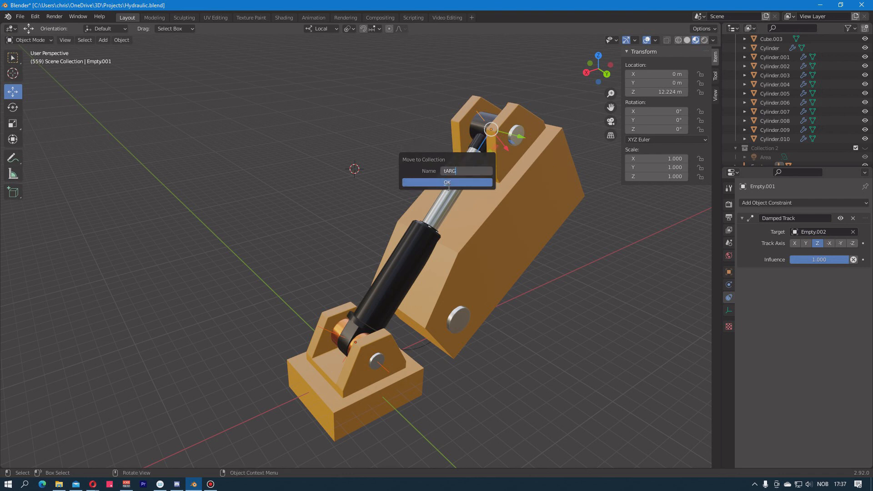
type("Targets")
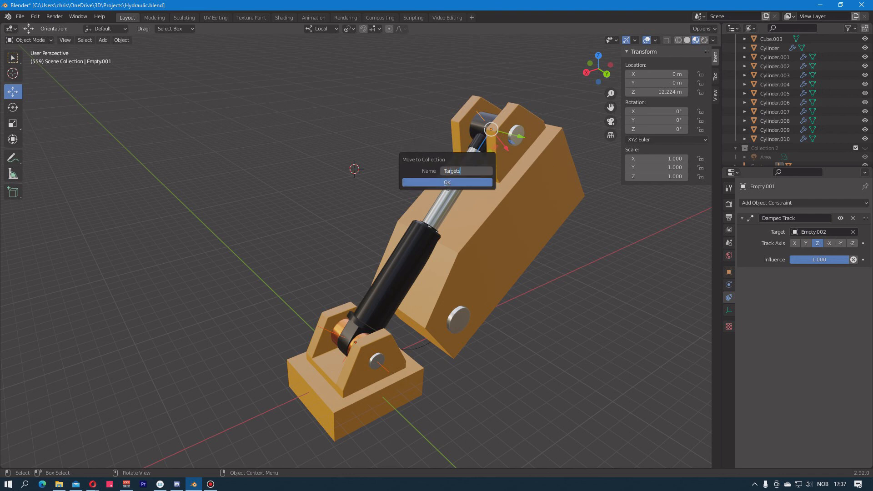
left_click(447, 182)
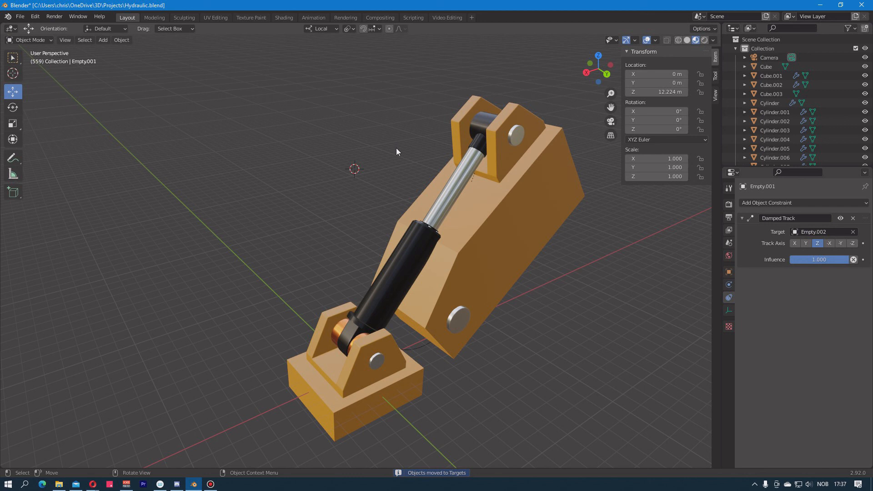
left_click(427, 299)
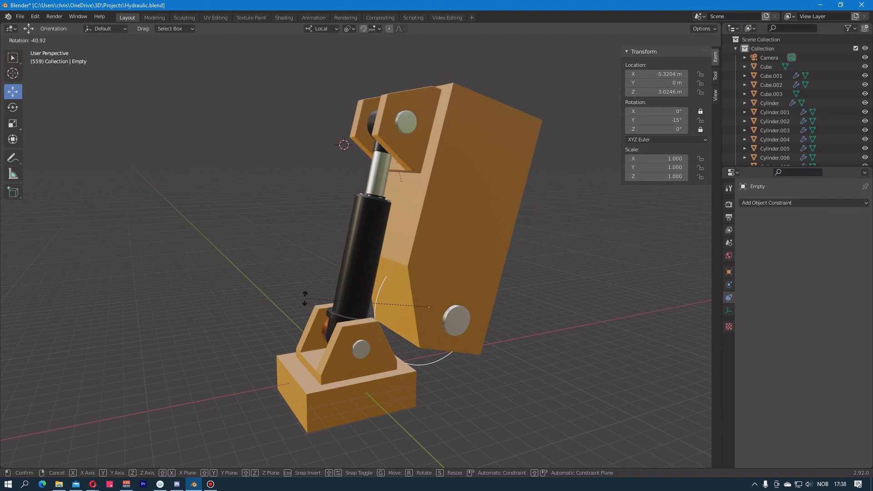
mouse_move(304, 301)
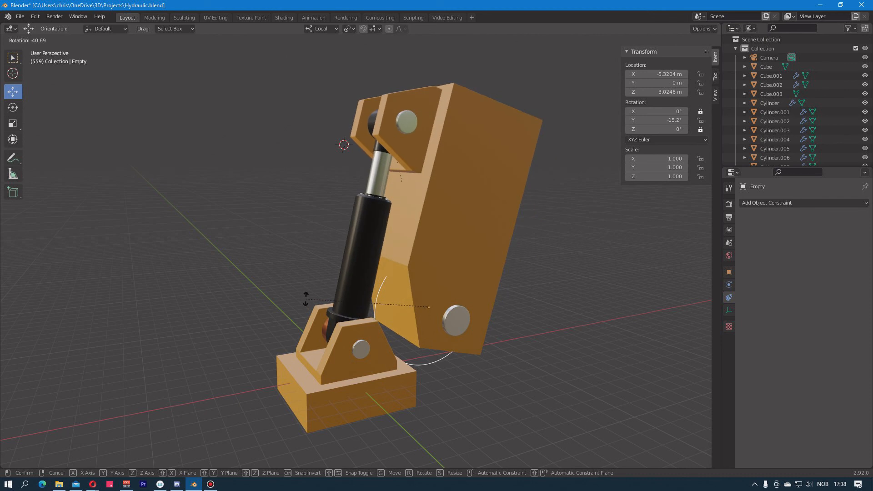